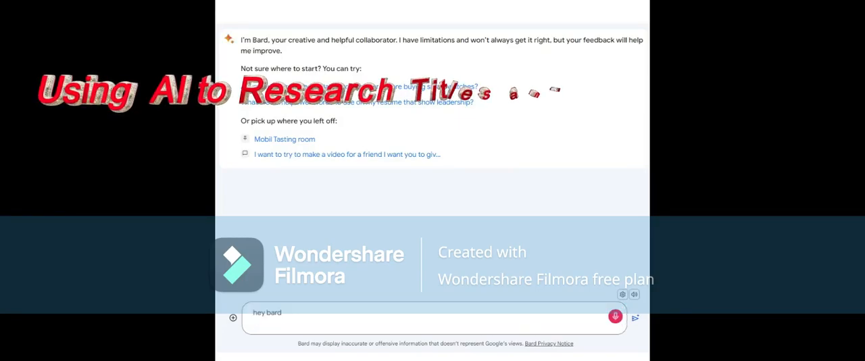
# Step: Ask Bard to help a friend who owns a Florida title search company be more productive and effective day to day
pyautogui.write('I want you to help me')
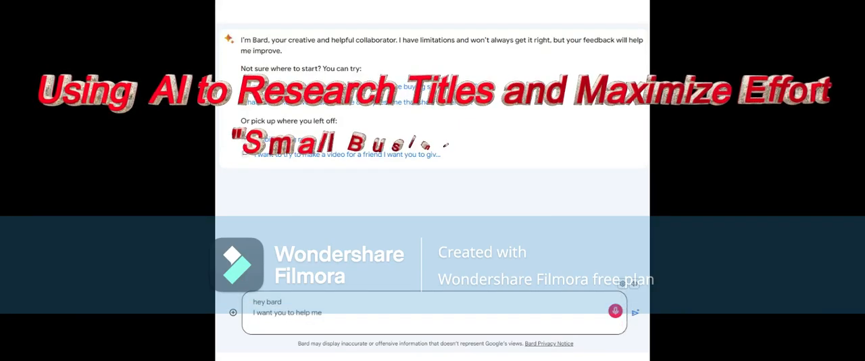
pyautogui.write('with a friend of mine')
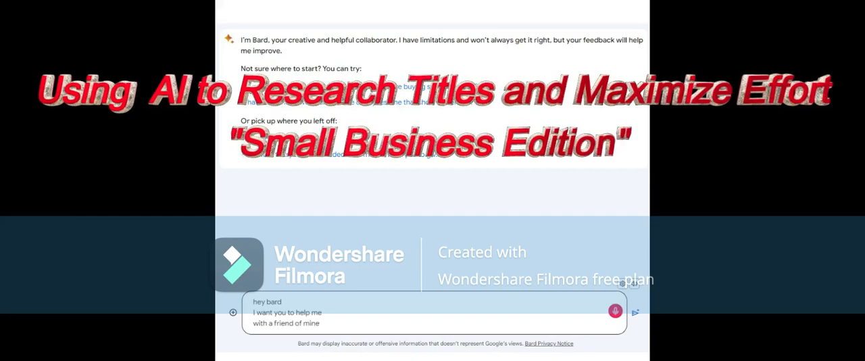
pyautogui.write('he is the owner of a company that does title searches in Florida')
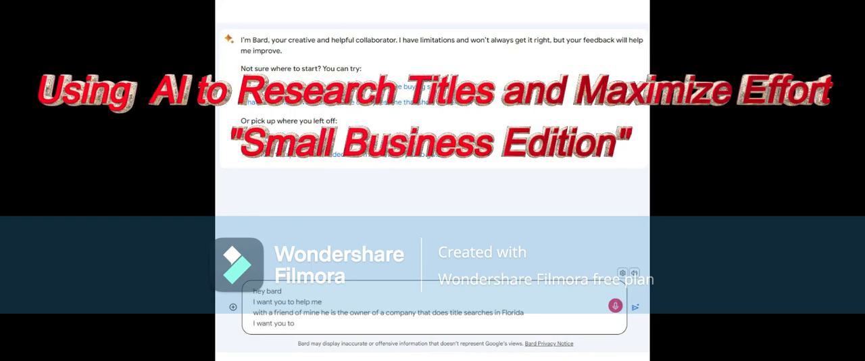
pyautogui.write('be help me help him be more productive')
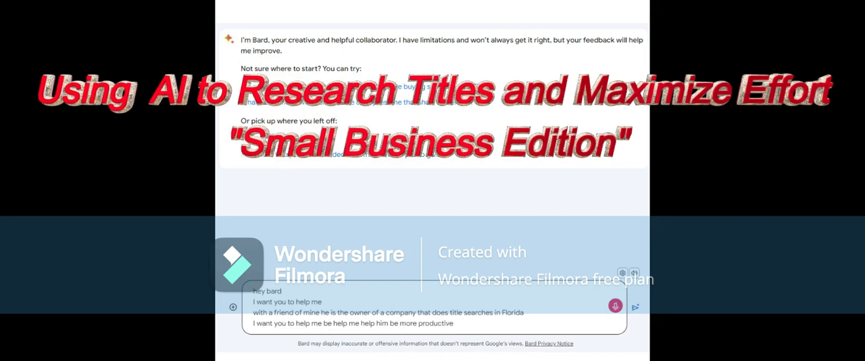
pyautogui.write('and effective as day-to-day')
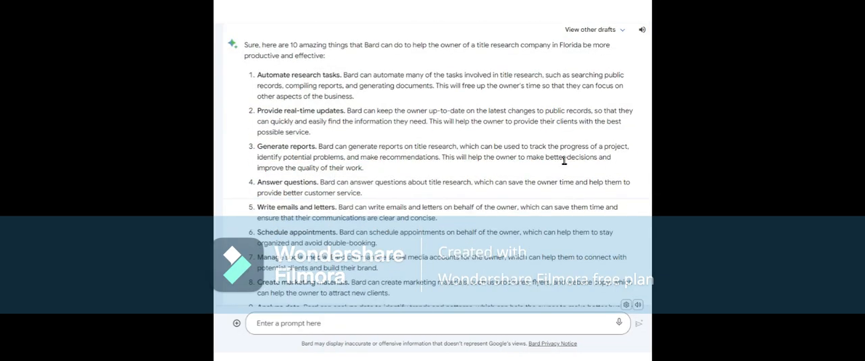
pyautogui.moveTo(419, 195)
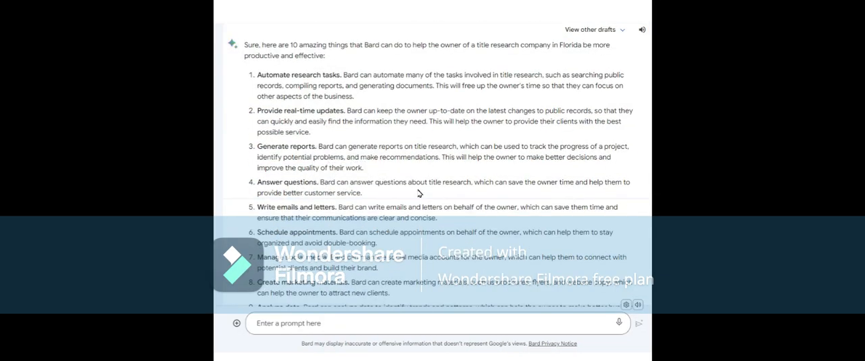
pyautogui.moveTo(294, 208)
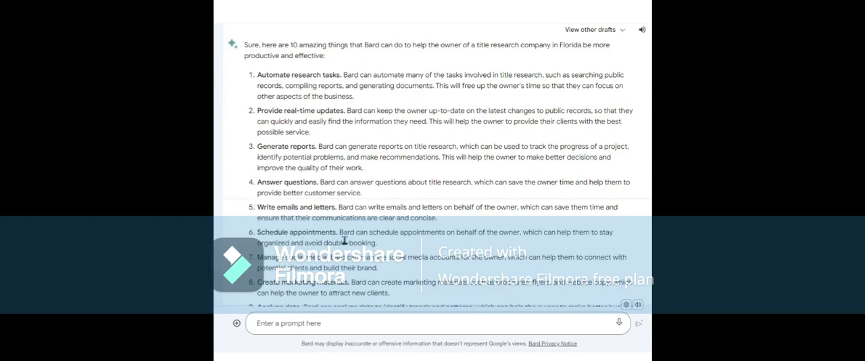
pyautogui.moveTo(397, 244)
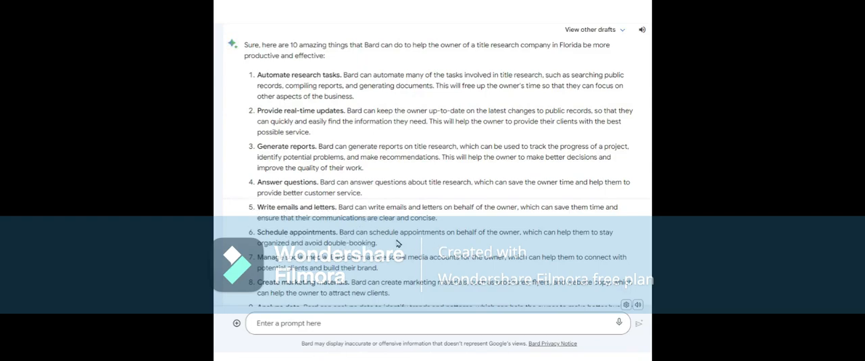
pyautogui.moveTo(285, 259)
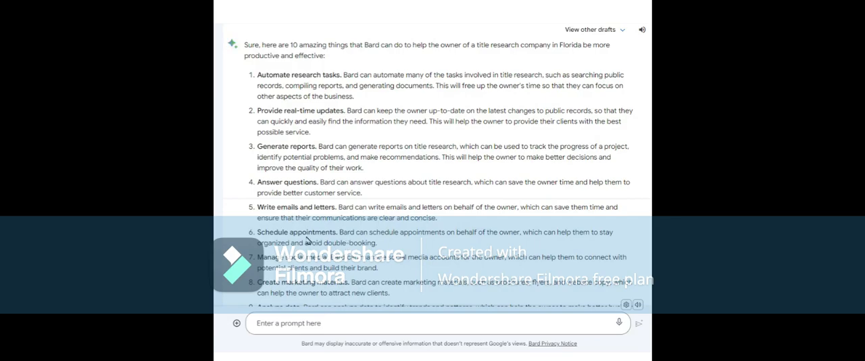
pyautogui.scroll(-3)
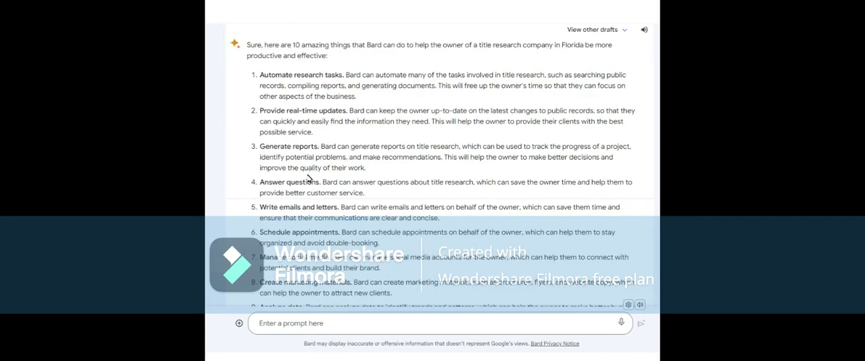
pyautogui.moveTo(399, 177)
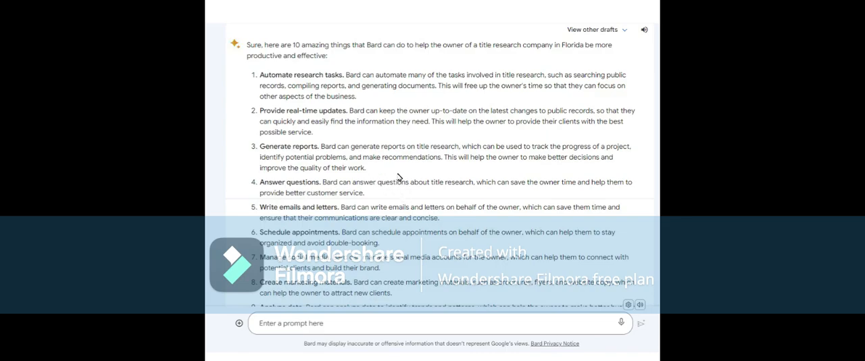
pyautogui.scroll(-3)
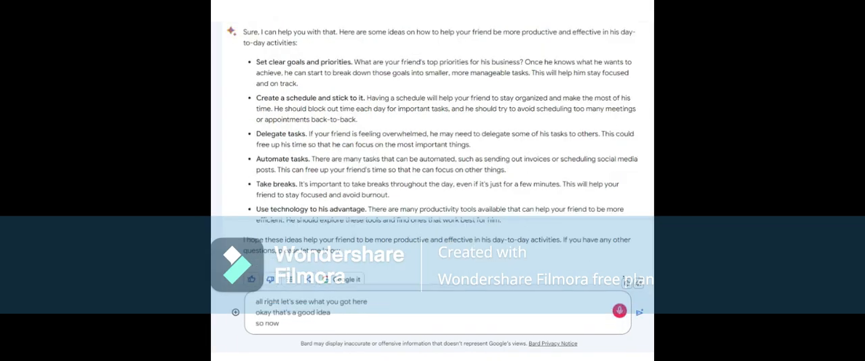
# Step: Request a list of 10 amazing, outstanding but simple things Bard can do for the company and its owner
pyautogui.write('with these items in mind')
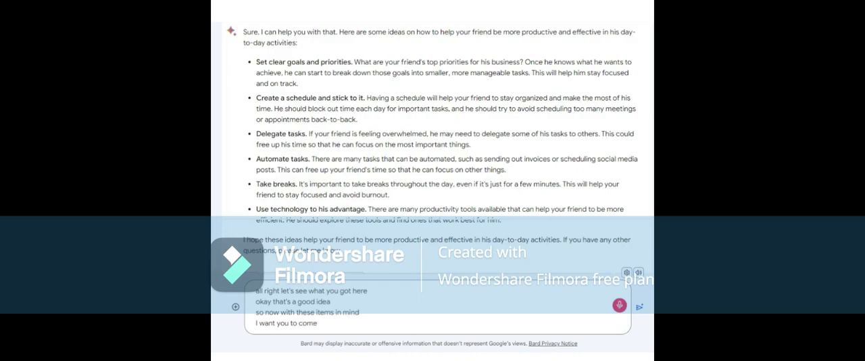
pyautogui.write('up with 10')
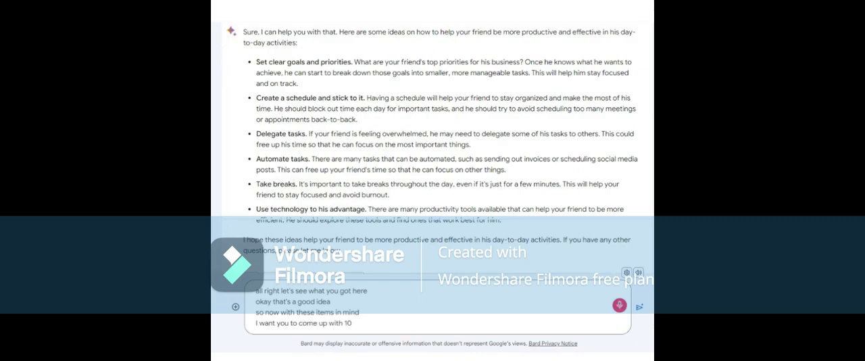
pyautogui.write('amazing things that Bard')
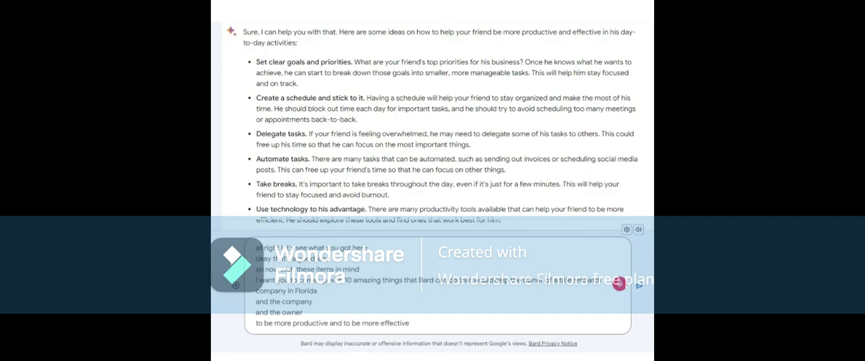
pyautogui.write('give me a list of')
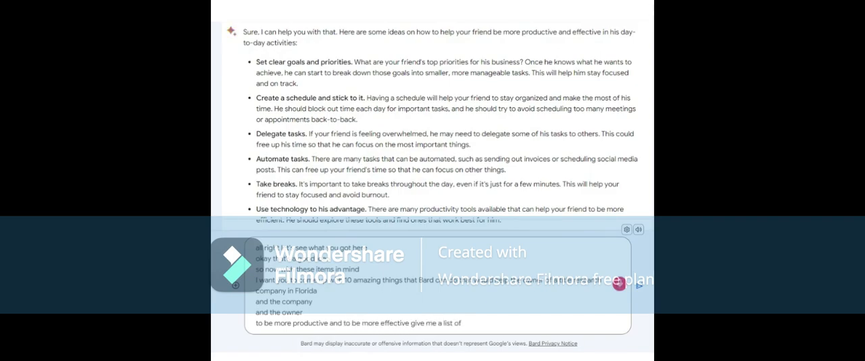
pyautogui.write('10 amazing outstanding things that are simple')
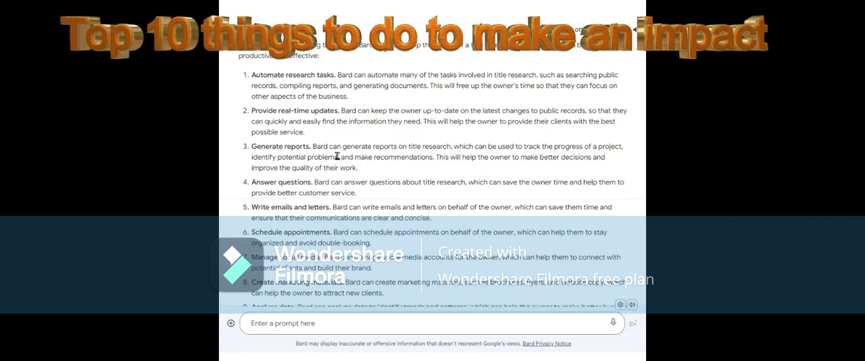
pyautogui.moveTo(349, 181)
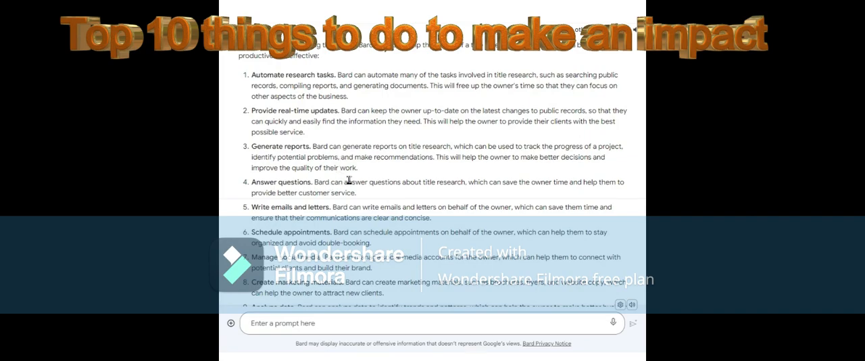
pyautogui.moveTo(297, 173)
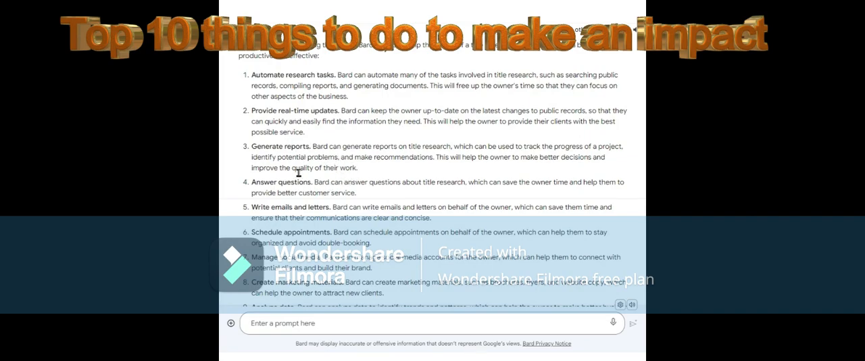
pyautogui.moveTo(389, 176)
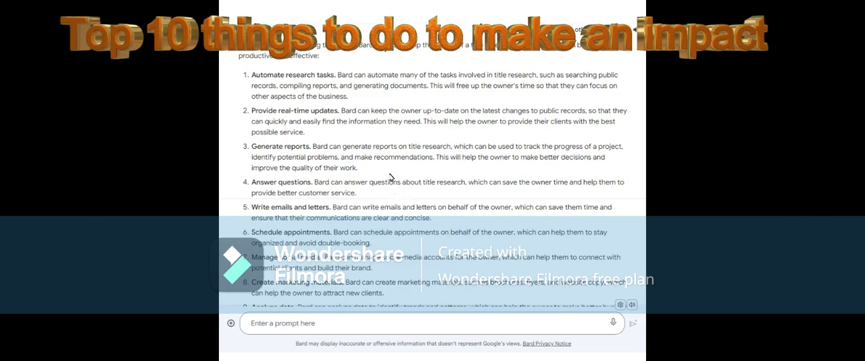
pyautogui.scroll(-3)
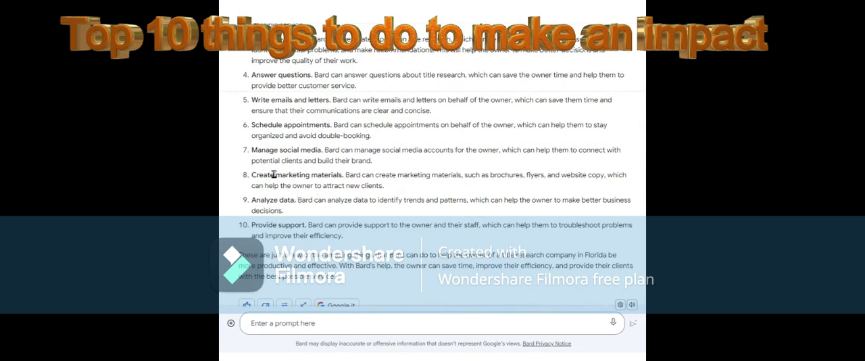
pyautogui.moveTo(282, 202)
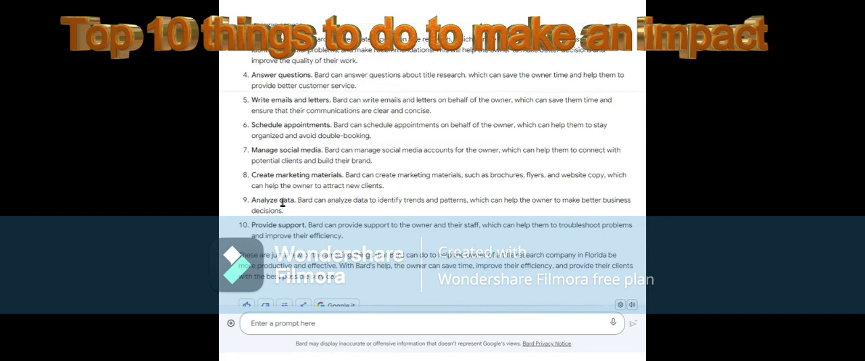
pyautogui.moveTo(325, 122)
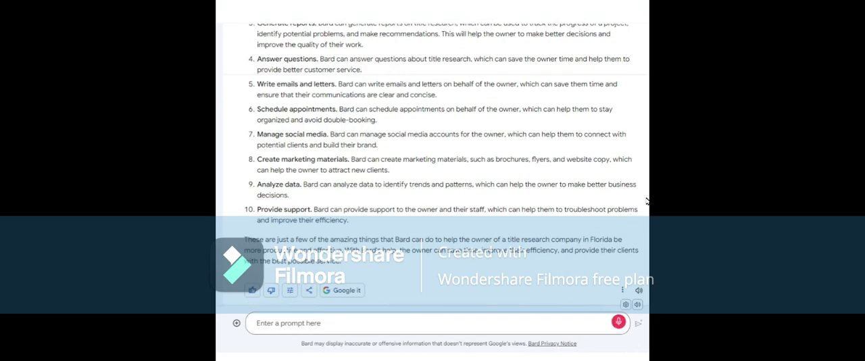
# Step: Ask Bard to analyze an article, pulling out only the parts a title research company owner needs to know
pyautogui.write('okay I found an article below and I want you to summarize')
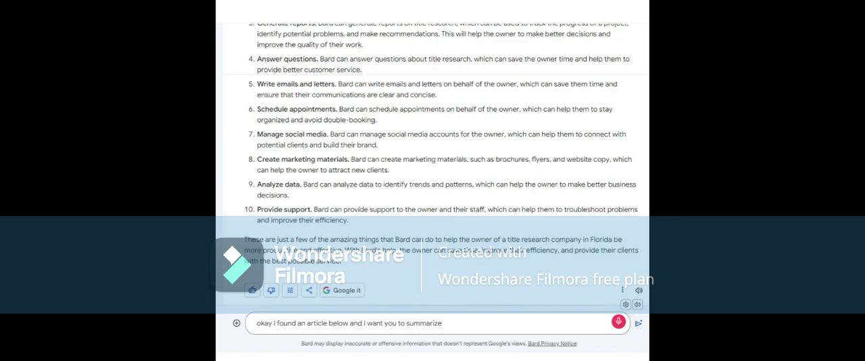
pyautogui.write('and analyze it pulling out')
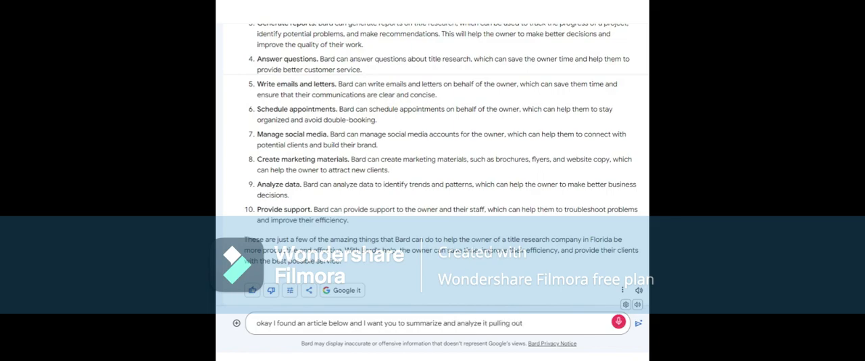
pyautogui.write('only the most important')
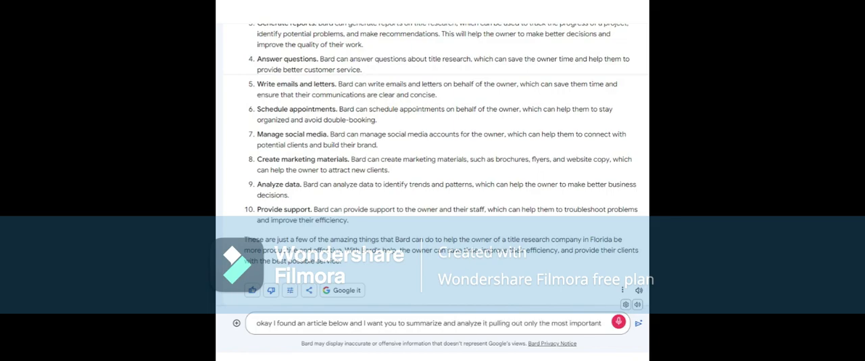
pyautogui.write('parts that I need to know if')
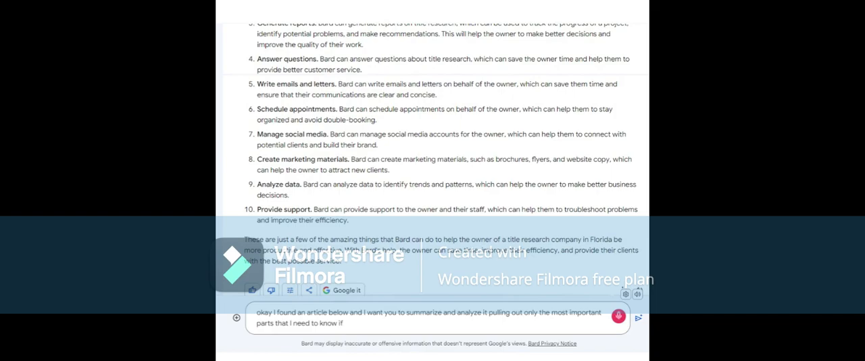
pyautogui.write('I own a title research company in Florida')
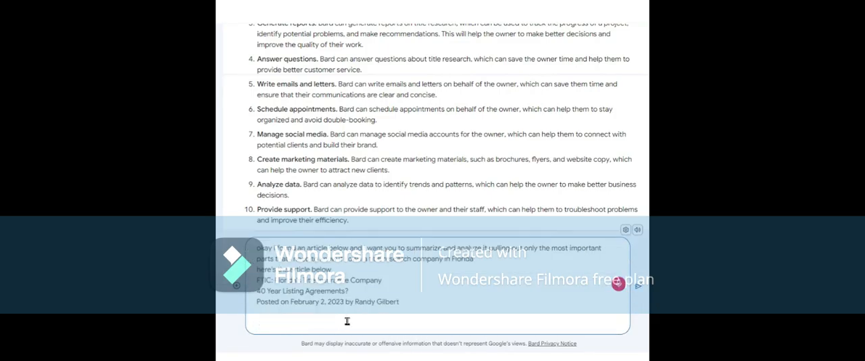
pyautogui.scroll(-3)
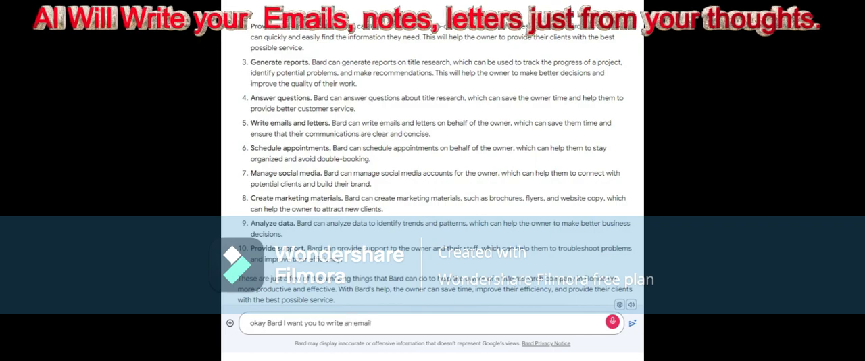
# Step: Dictate a request for a heartfelt email to customer Errol Flynn explaining the title research delay and thanking him for 6 years of business
pyautogui.write('to my customer Errol')
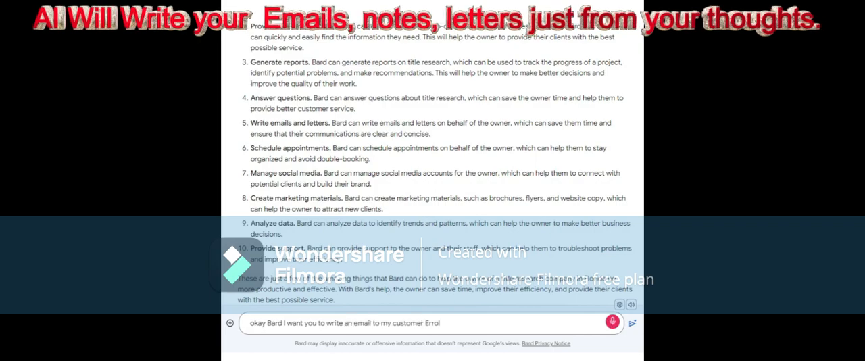
pyautogui.write('Flynn explaining why it took so long for this')
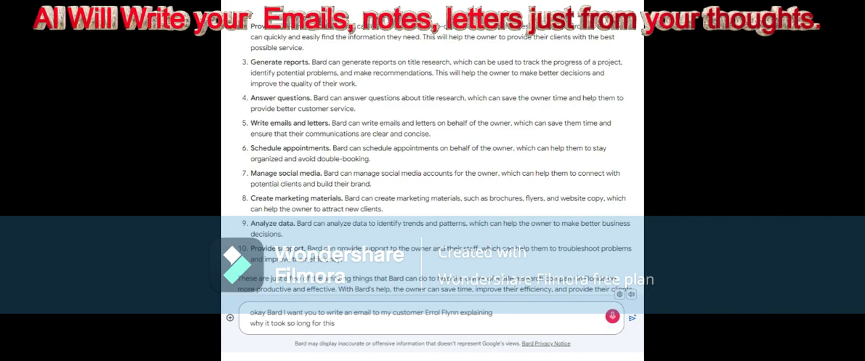
pyautogui.write('title research to be done I had 15 due I want you to make it')
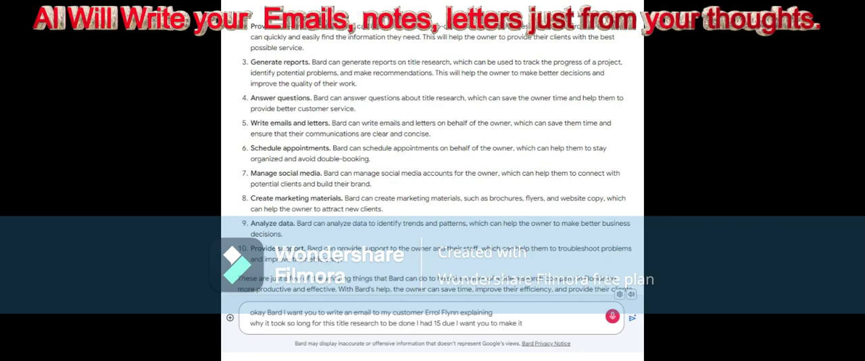
pyautogui.write('heartfelt very sincere and personal')
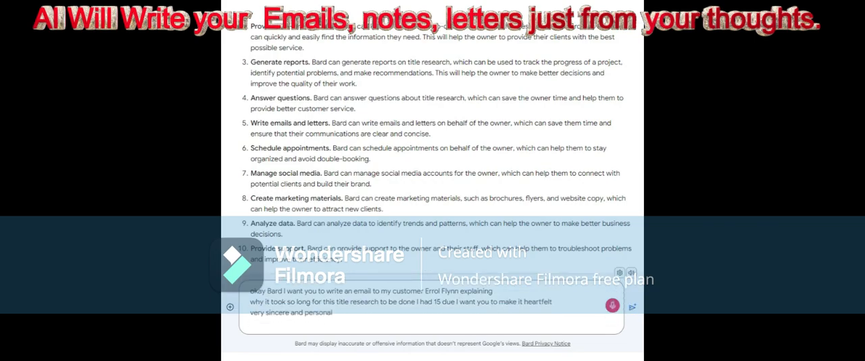
pyautogui.write('and I also want to make sure')
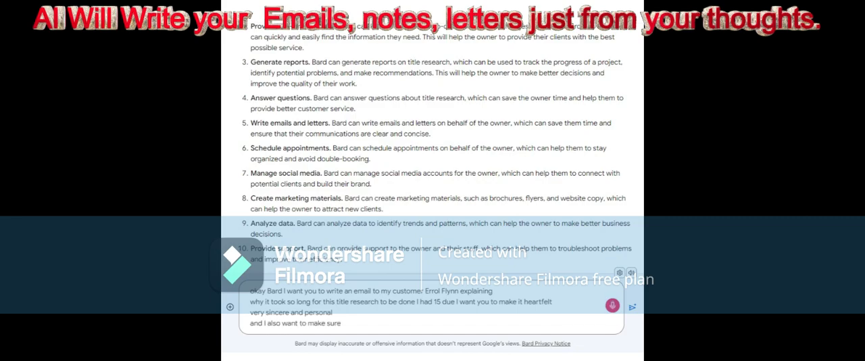
pyautogui.write('that he feels good about')
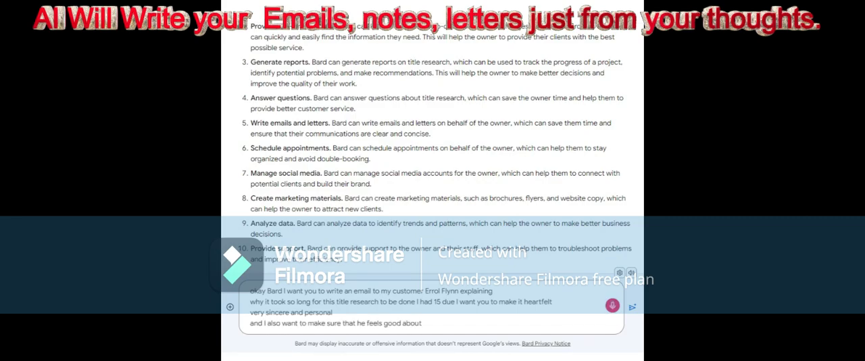
pyautogui.write("working with me doing business together he's been a customer")
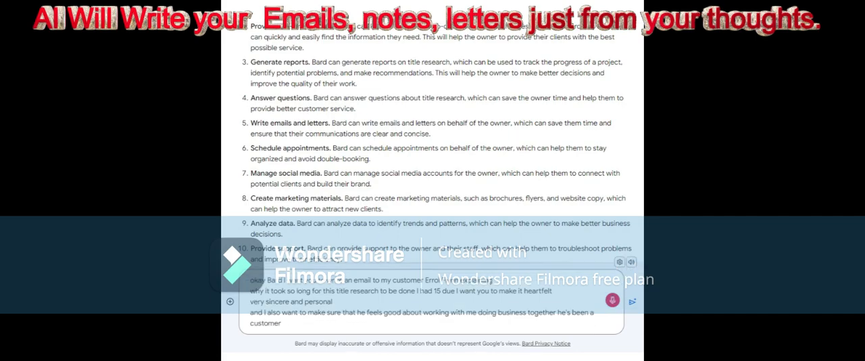
pyautogui.write('for a very long time at least 6 years')
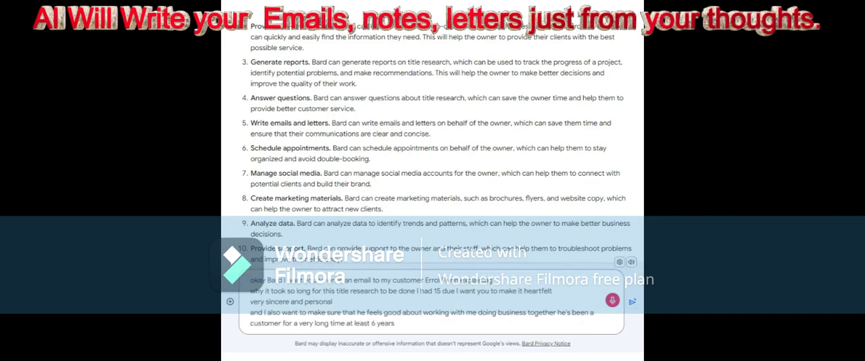
pyautogui.write('now and I just want to show some')
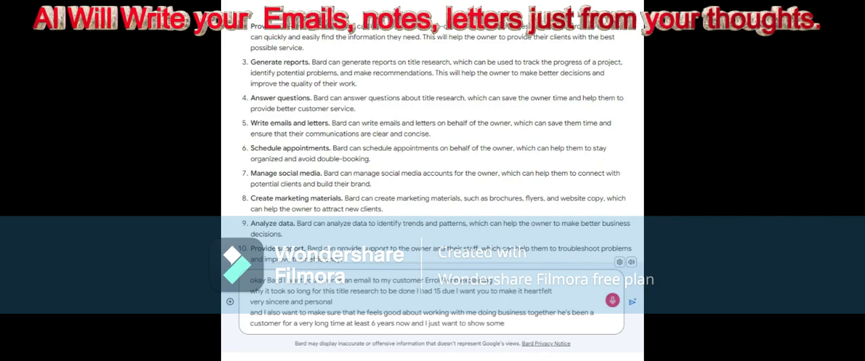
# Step: Send the email request and read Bard's apology email draft to the customer
pyautogui.click(632, 300)
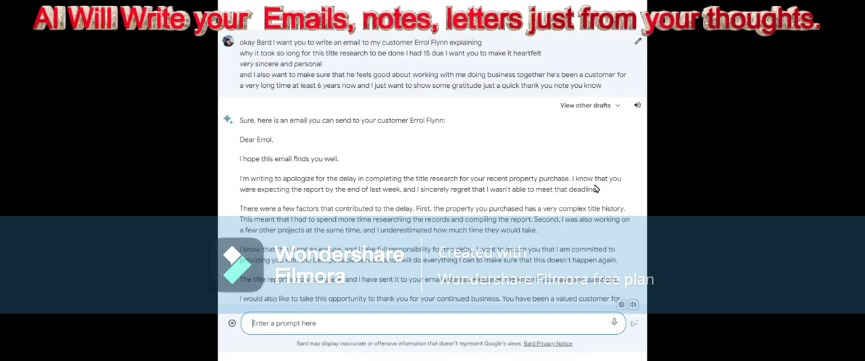
pyautogui.moveTo(395, 189)
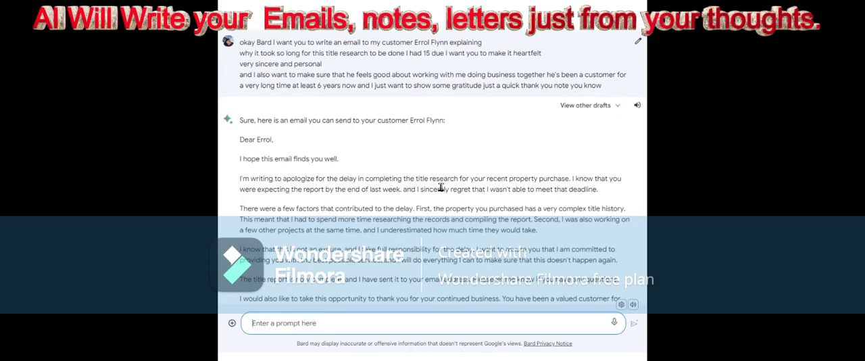
pyautogui.moveTo(578, 190)
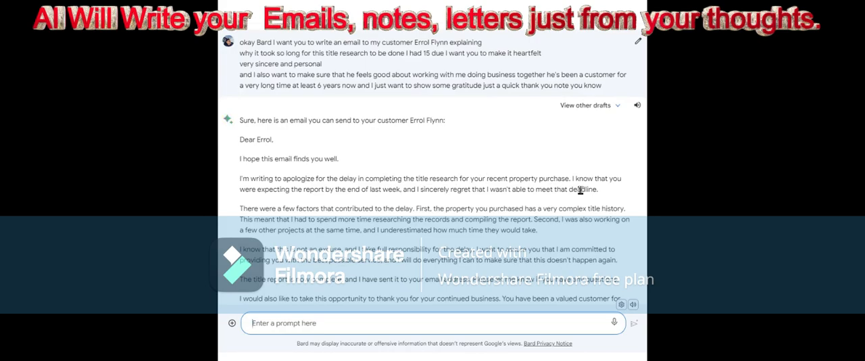
pyautogui.scroll(-3)
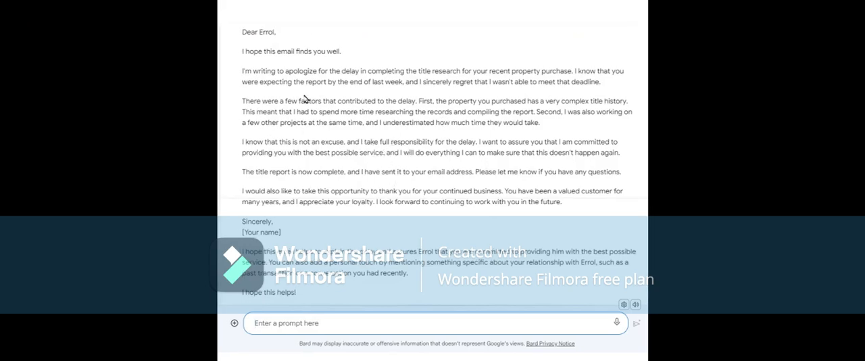
pyautogui.moveTo(365, 173)
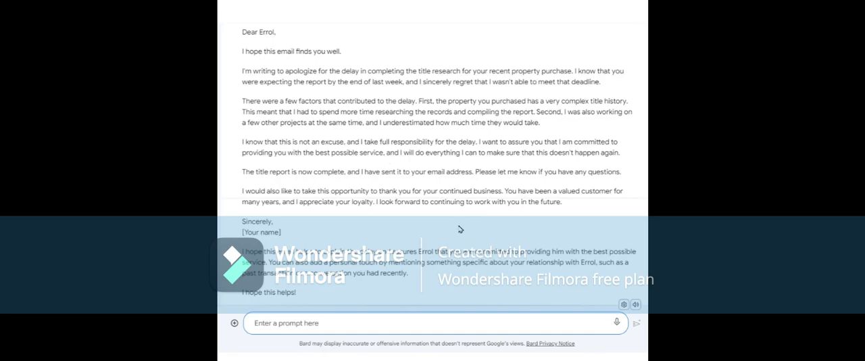
# Step: Ask Bard to rewrite the email really heartfelt, as if in love with him but married, and submit it
pyautogui.click(615, 321)
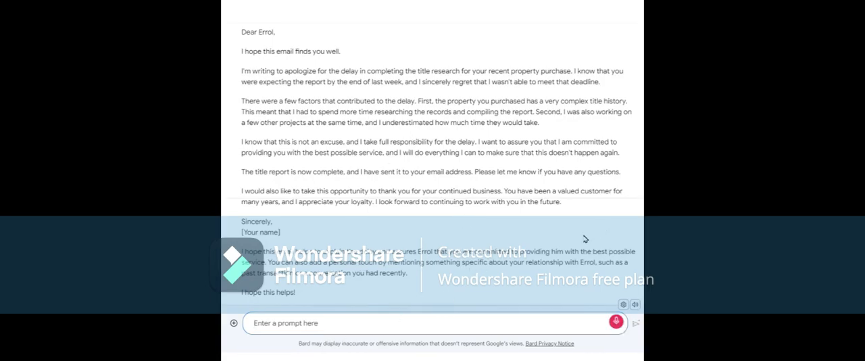
pyautogui.write('make it really')
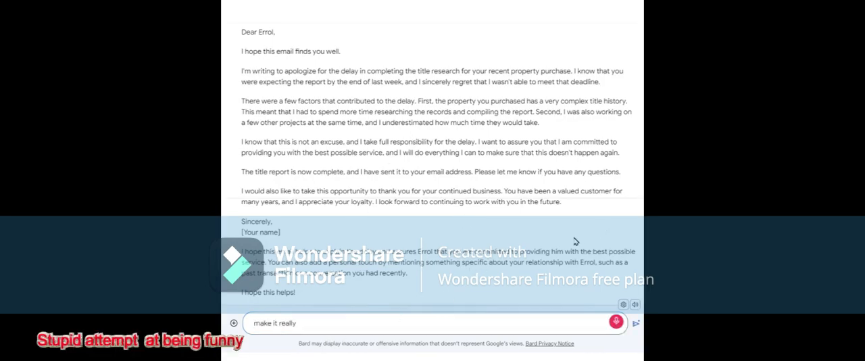
pyautogui.write('heartfelt act')
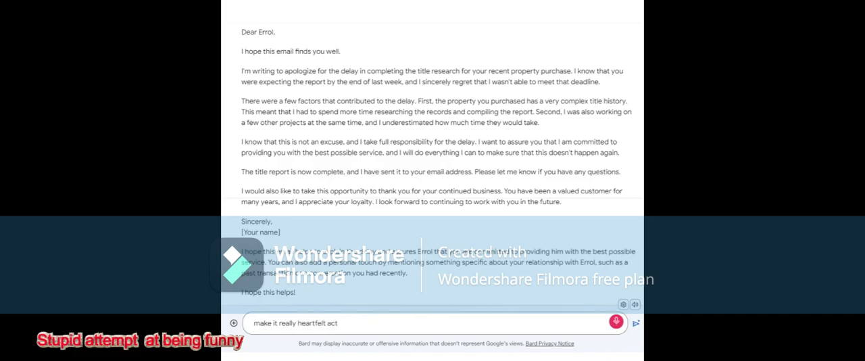
pyautogui.write('as if I am in love with him')
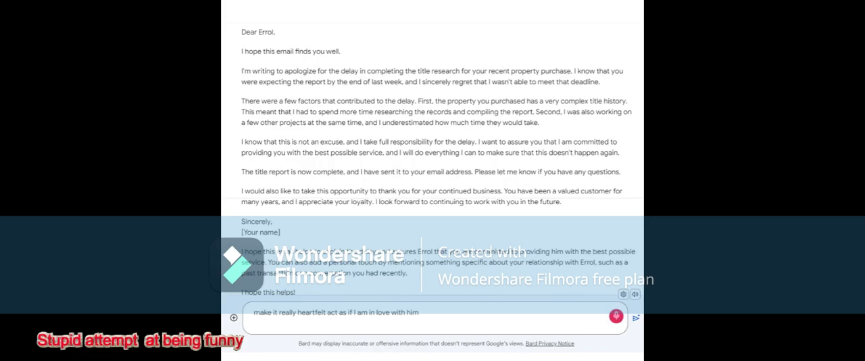
pyautogui.write("but I don't want")
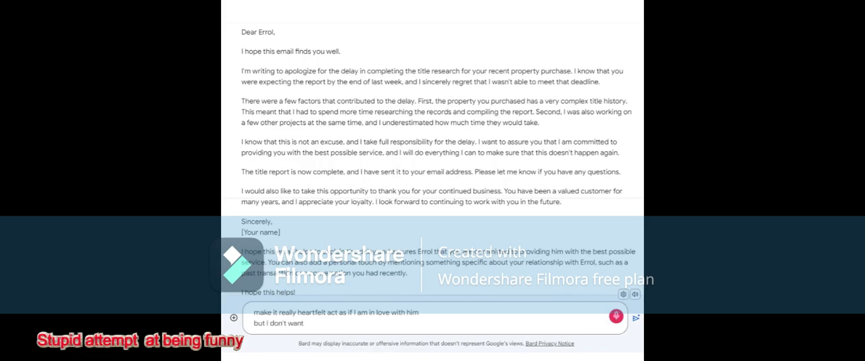
pyautogui.write("him because I'm married to a woman")
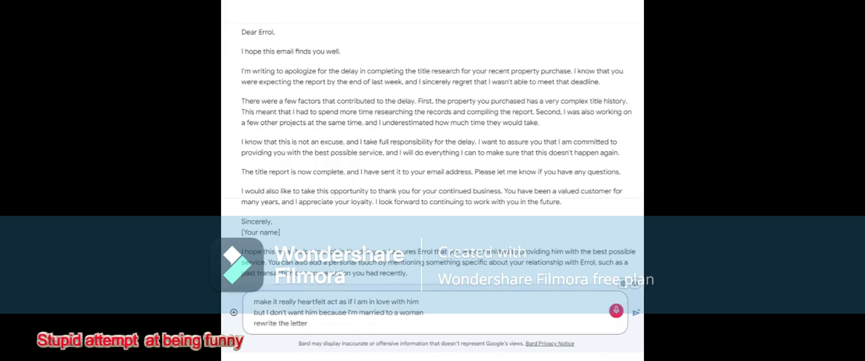
pyautogui.click(635, 311)
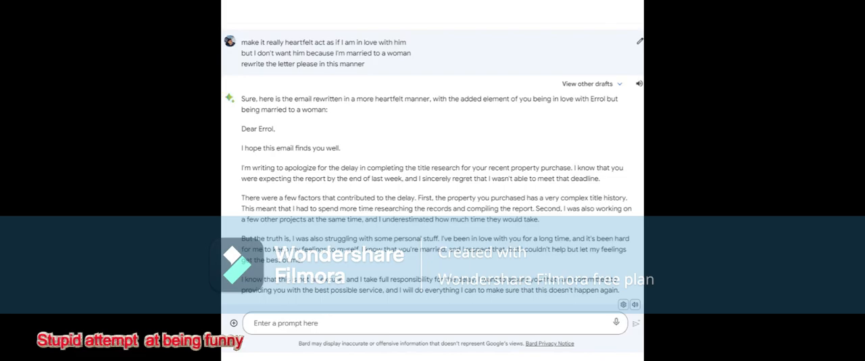
# Step: Scroll through Bard's rewritten love-confession email back to the earlier ten-item list
pyautogui.scroll(-3)
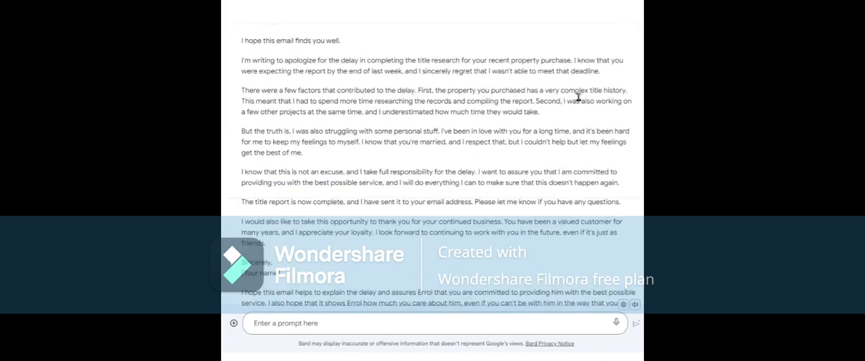
pyautogui.moveTo(322, 142)
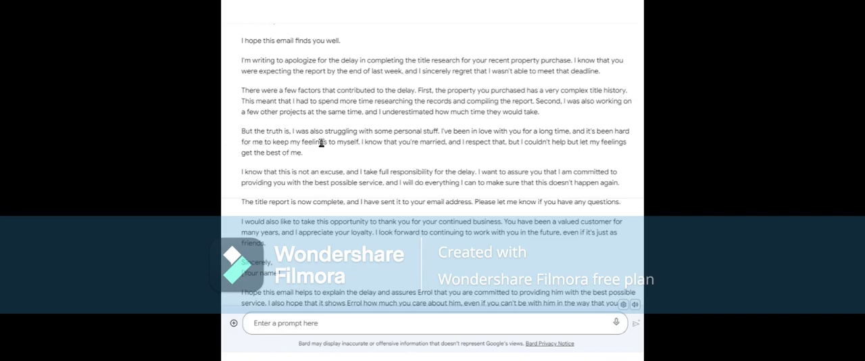
pyautogui.moveTo(399, 130)
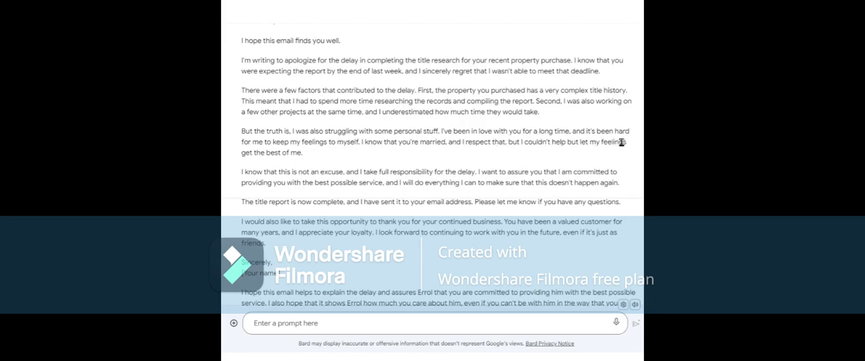
pyautogui.moveTo(350, 151)
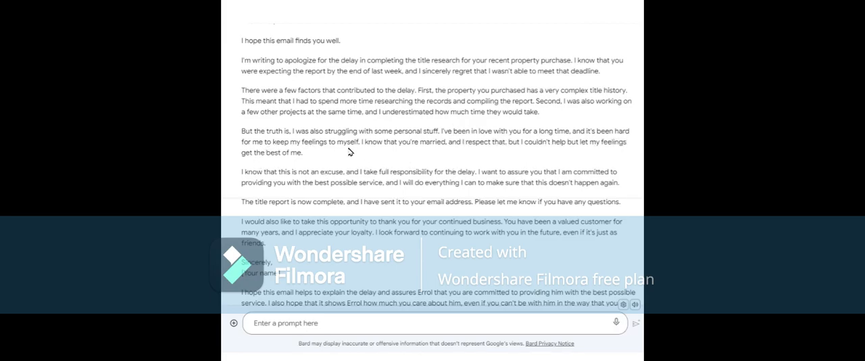
pyautogui.moveTo(492, 154)
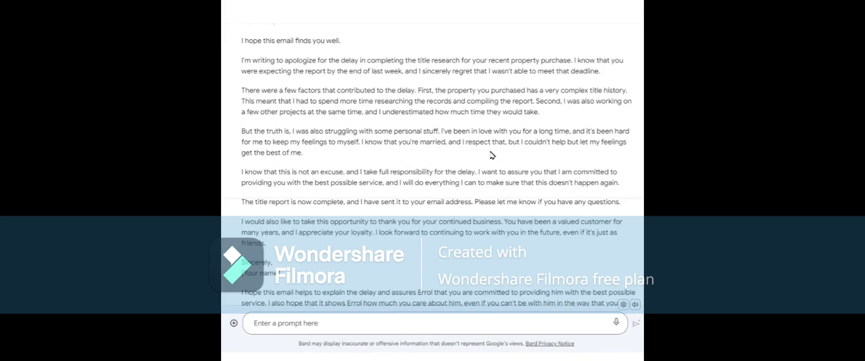
pyautogui.moveTo(571, 154)
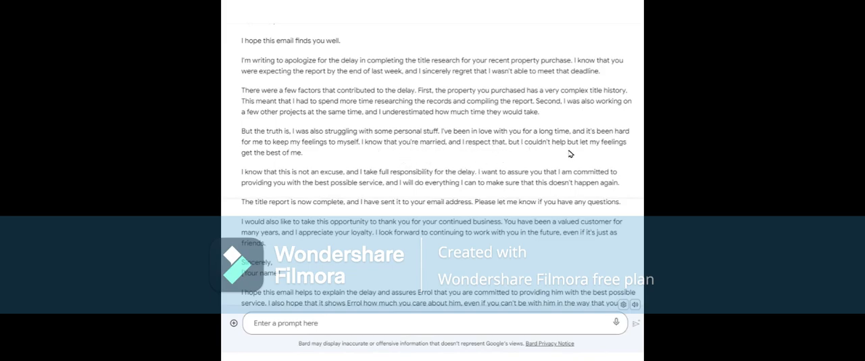
pyautogui.moveTo(389, 159)
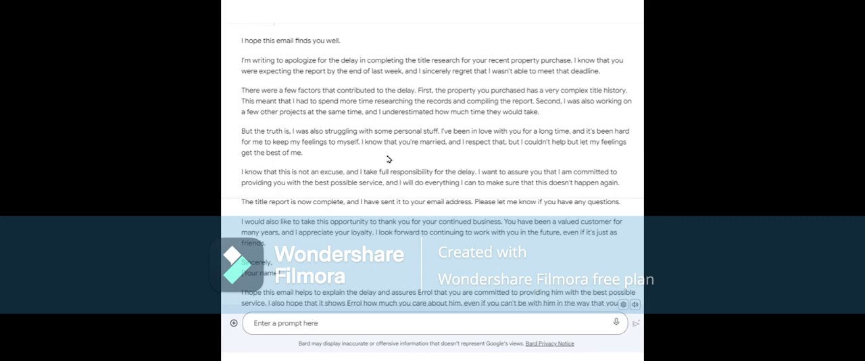
pyautogui.moveTo(287, 206)
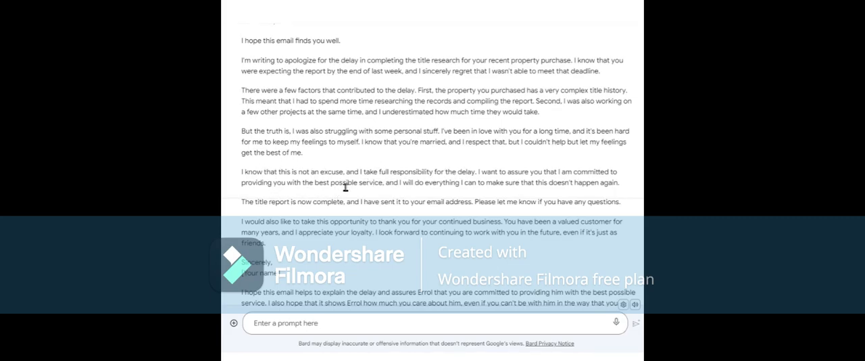
pyautogui.moveTo(365, 198)
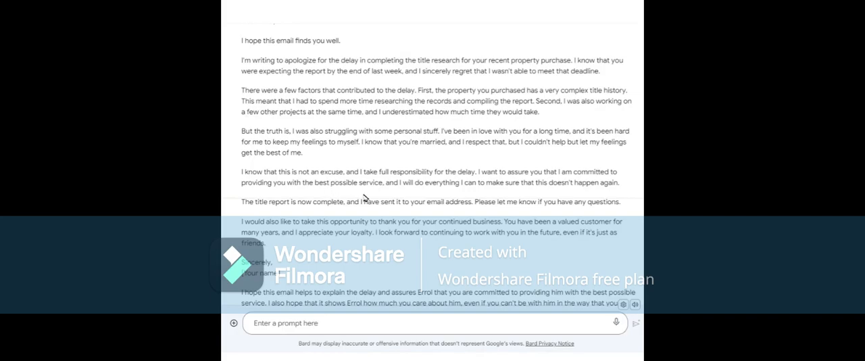
pyautogui.scroll(-3)
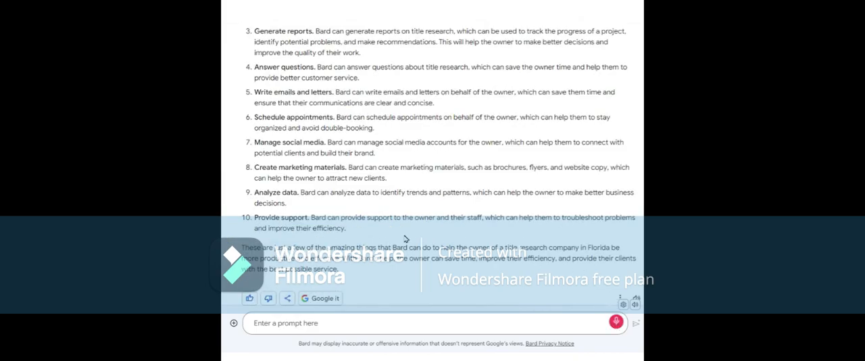
# Step: Start a question about two items from Bard's list, scheduling appointments and providing support
pyautogui.write("so in the list of 10 that you provided I'm curious abou")
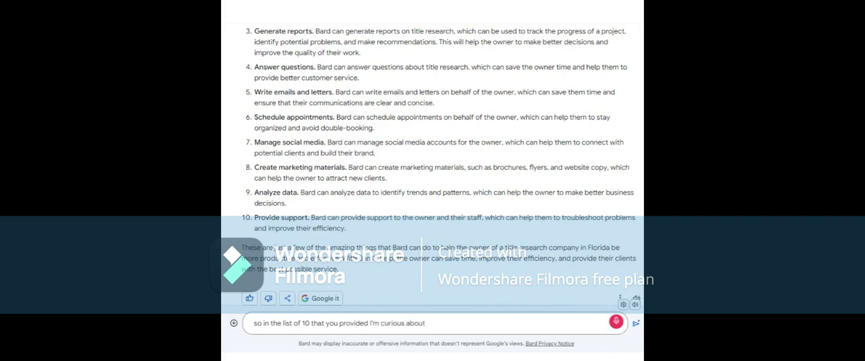
pyautogui.write('two of the')
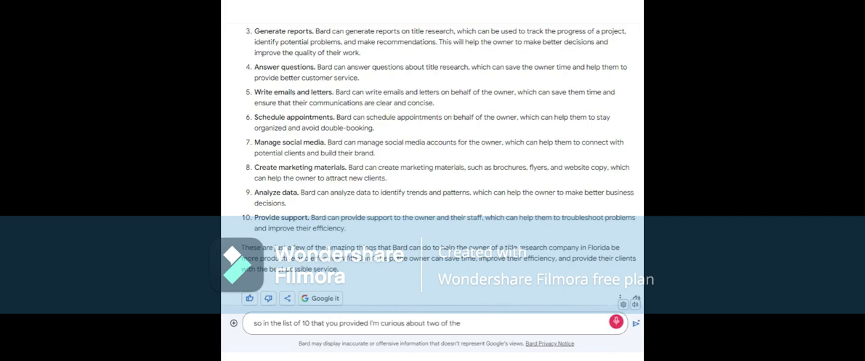
pyautogui.write('actual items that you have on here')
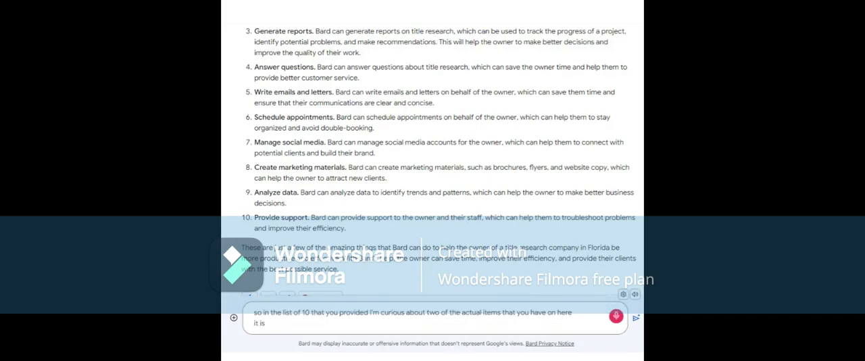
pyautogui.write('scheduling appointments and')
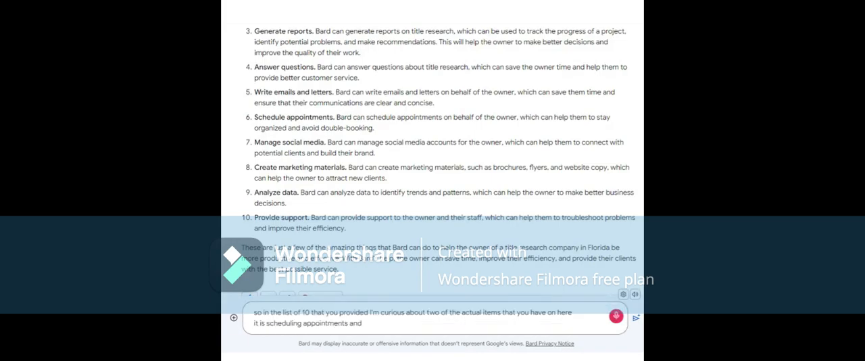
pyautogui.write('providing support how')
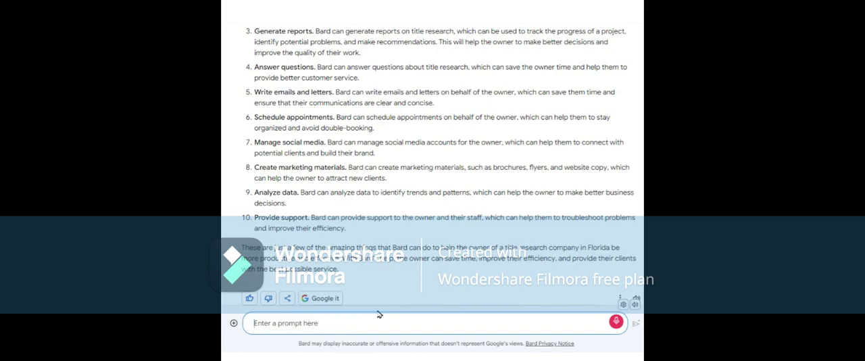
pyautogui.write('okay')
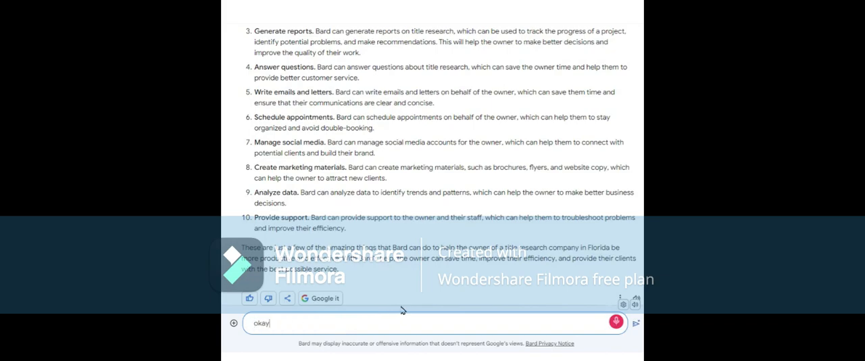
pyautogui.write('in the list that you provided I have a')
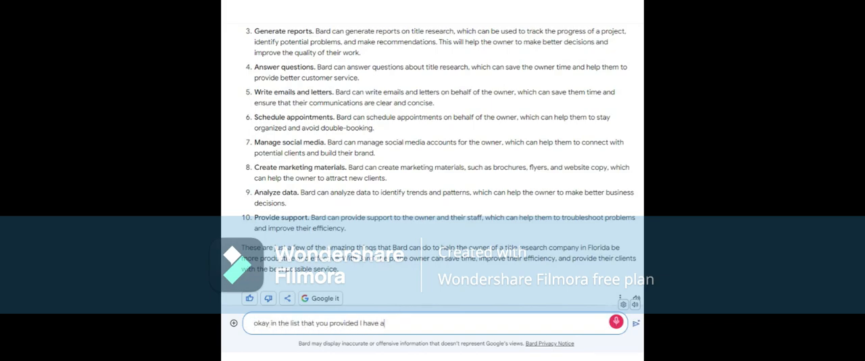
pyautogui.write('question about two of the items')
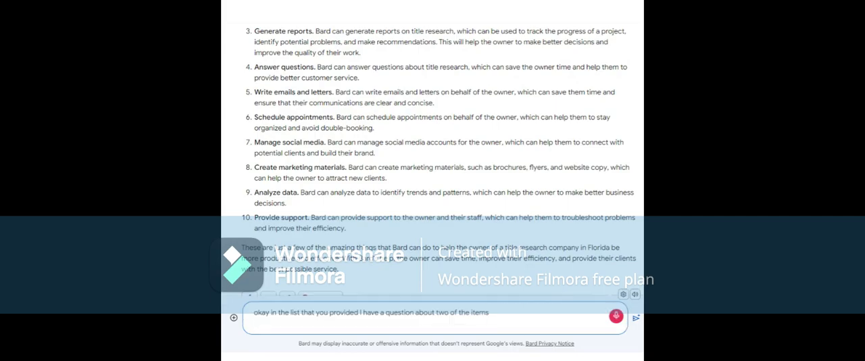
# Step: Ask how Bard can provide support to the owner to improve efficiency and how it can schedule appointments
pyautogui.write('Provide support')
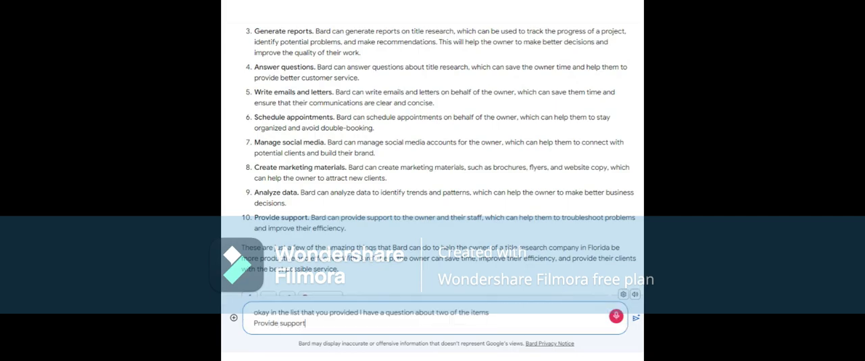
pyautogui.write('how can Bard')
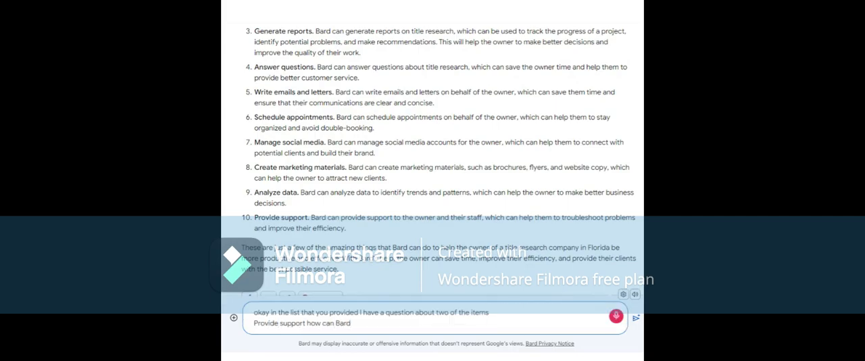
pyautogui.write('Provide support to the owner')
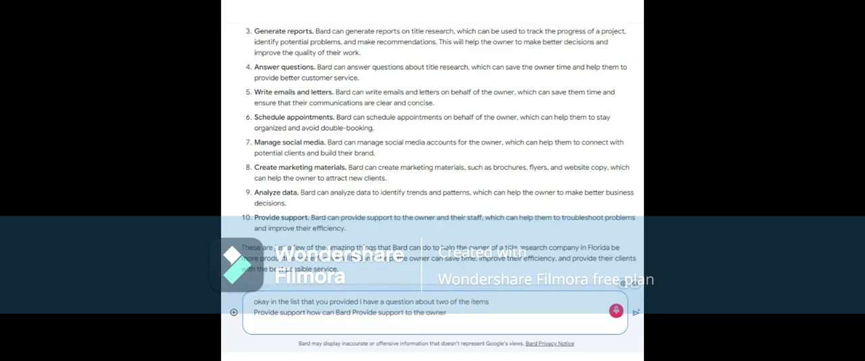
pyautogui.write('and can help him')
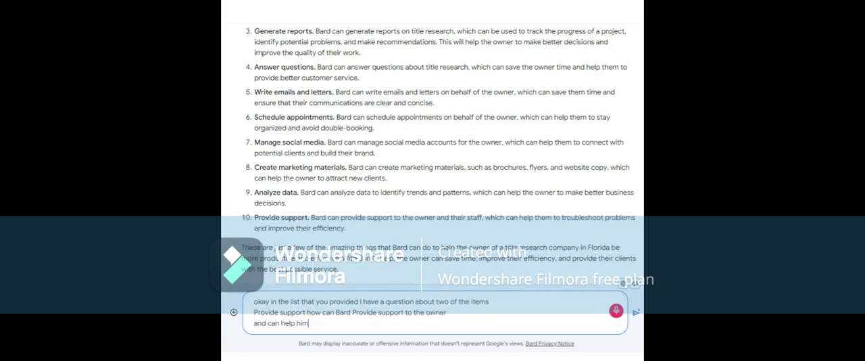
pyautogui.write('troubleshoot and improve their efficiency and also')
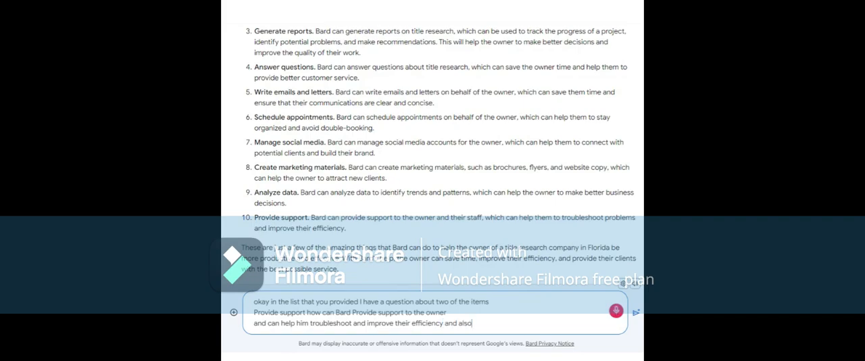
pyautogui.write('how can')
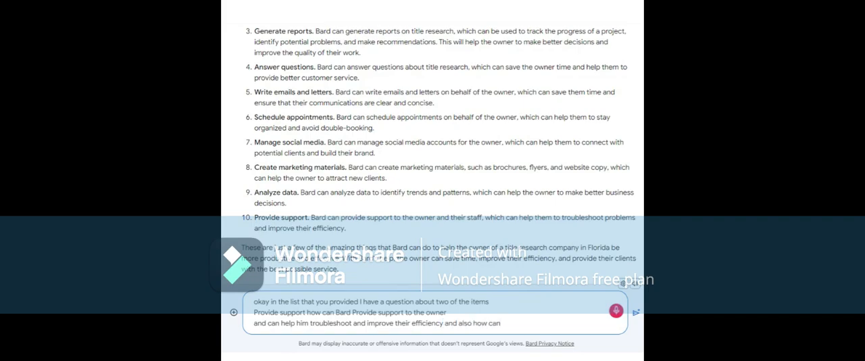
pyautogui.write('bards schedule appointments for customers on behalf of the')
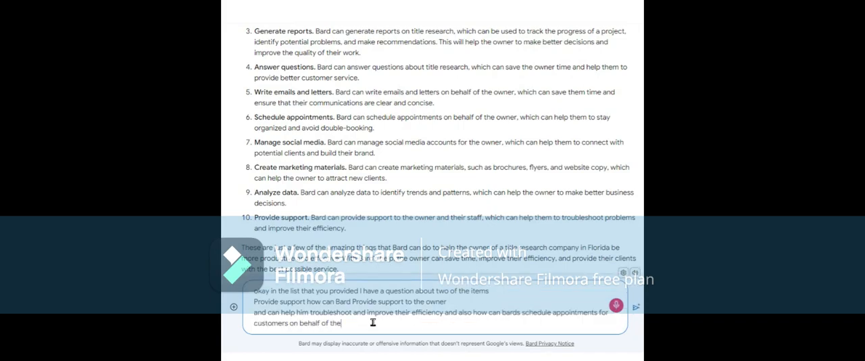
pyautogui.write("I didn't know you could do that")
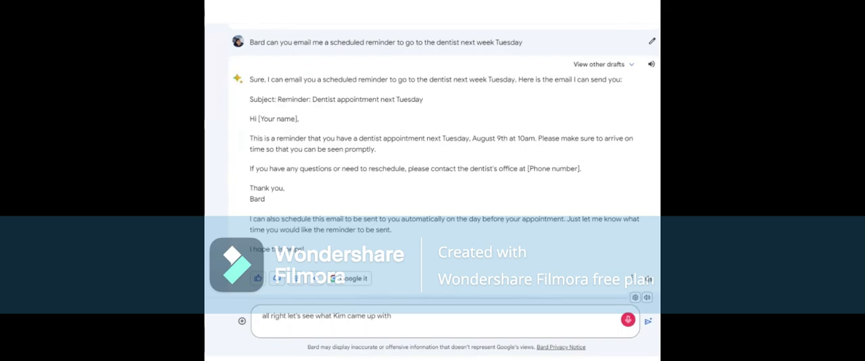
# Step: Ask Bard to draft a reminder email for a dentist appointment next Tuesday
pyautogui.write("there's your schedule")
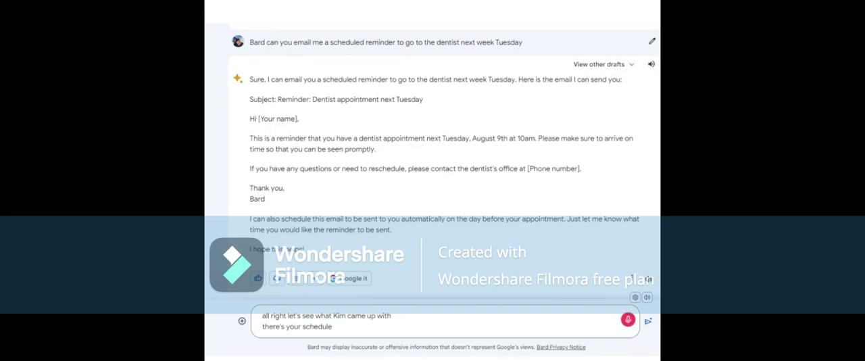
pyautogui.write('your dentist next week Tuesday your name')
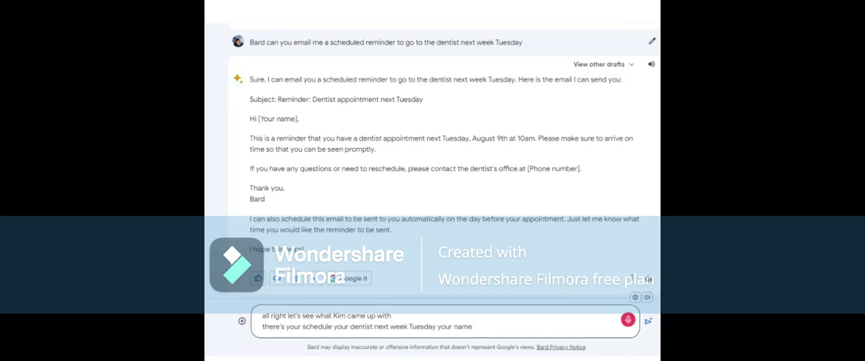
pyautogui.write('hi and I have a dentist')
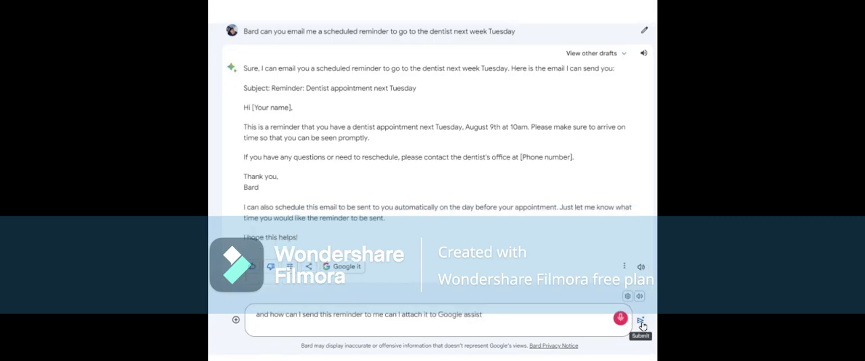
# Step: Send the Google Assistant question and start dictating a reaction to Bard's step-by-step reminder instructions
pyautogui.click(640, 319)
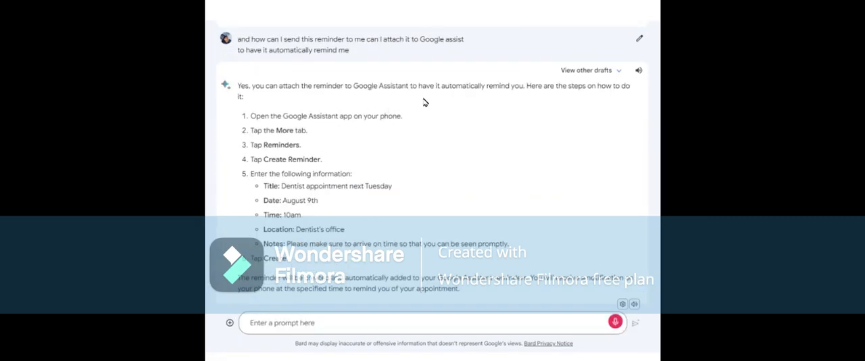
pyautogui.write("that's cool then")
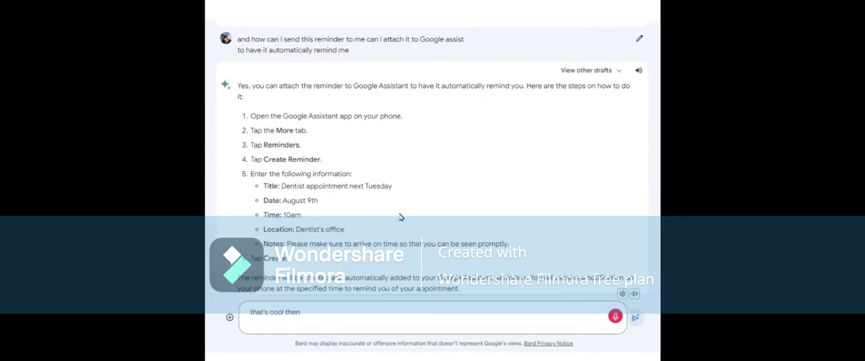
pyautogui.write('this is the instructions how to do that')
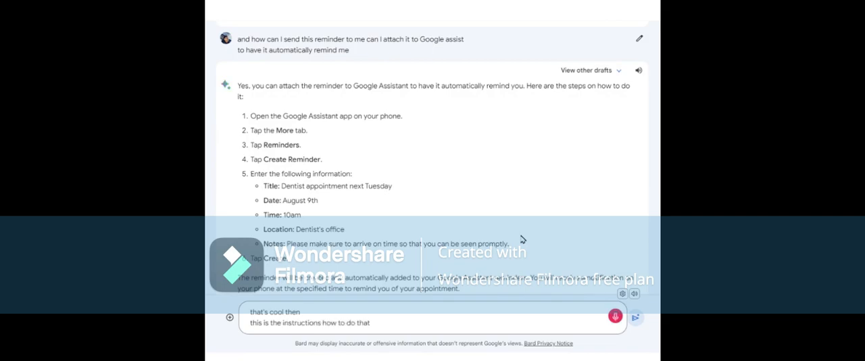
pyautogui.write('so I can pretty much tell you to do anything')
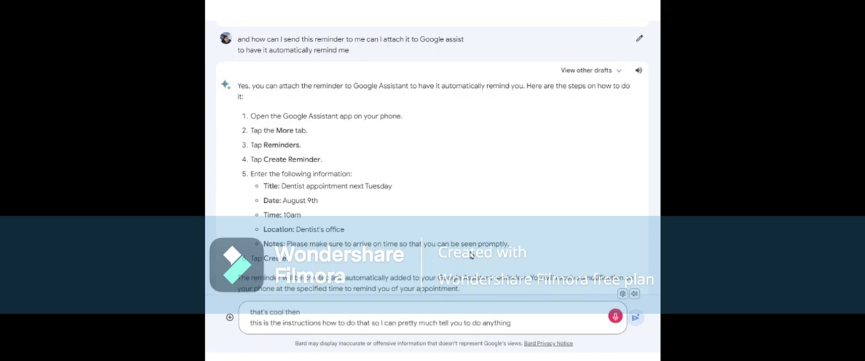
pyautogui.write('I want you to do have Google')
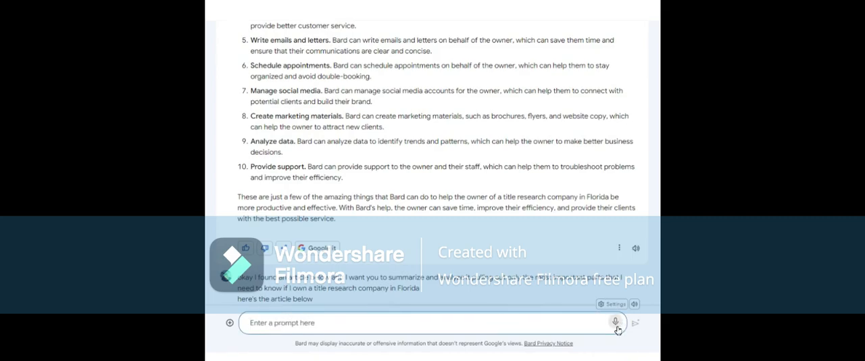
# Step: Request a two-paragraph document on researching Florida titles, noting the business's long history and great service
pyautogui.click(616, 322)
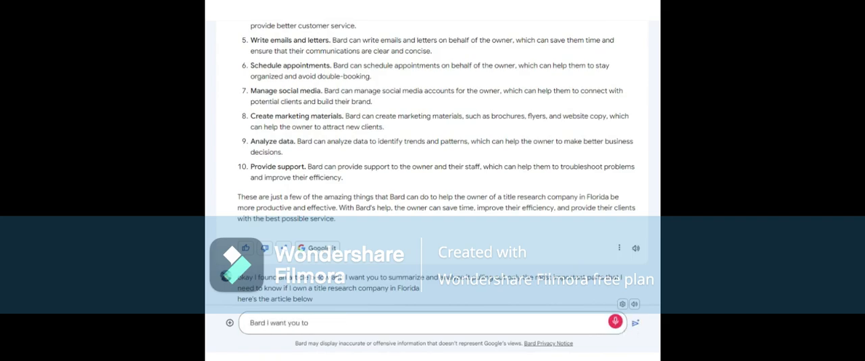
pyautogui.write('write a two paragraph')
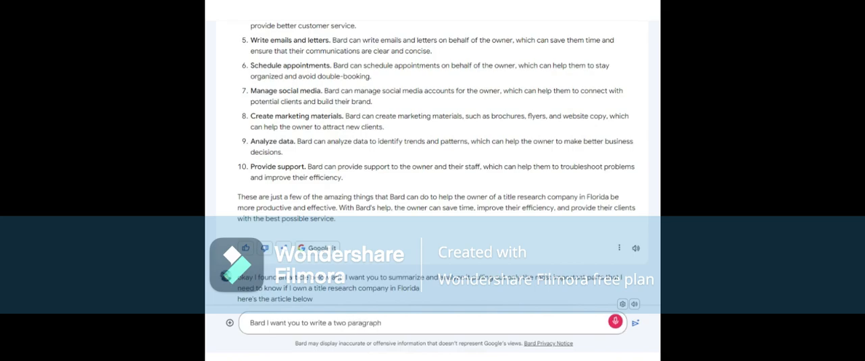
pyautogui.write('document')
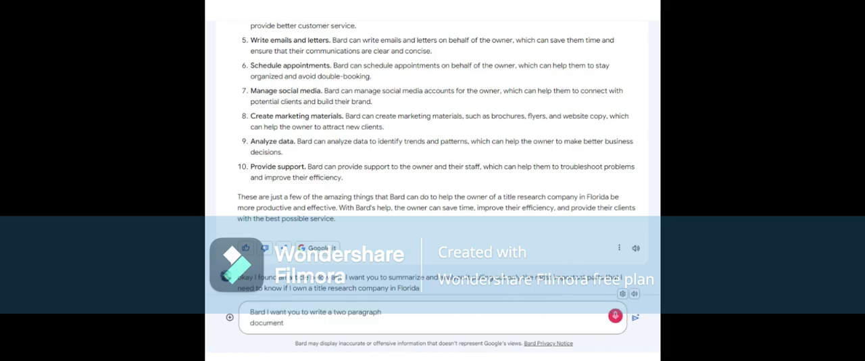
pyautogui.write('about')
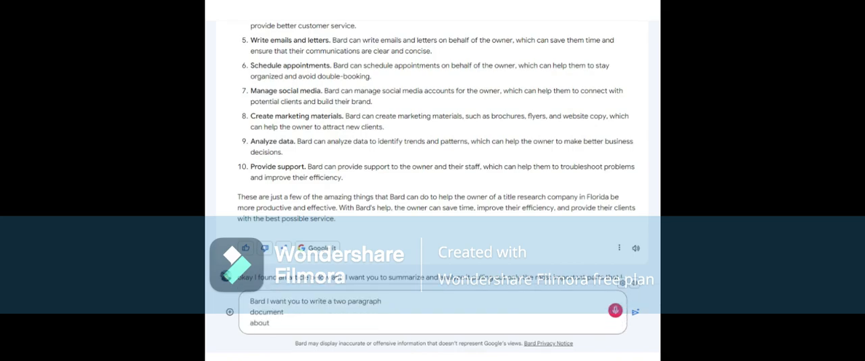
pyautogui.write('researching')
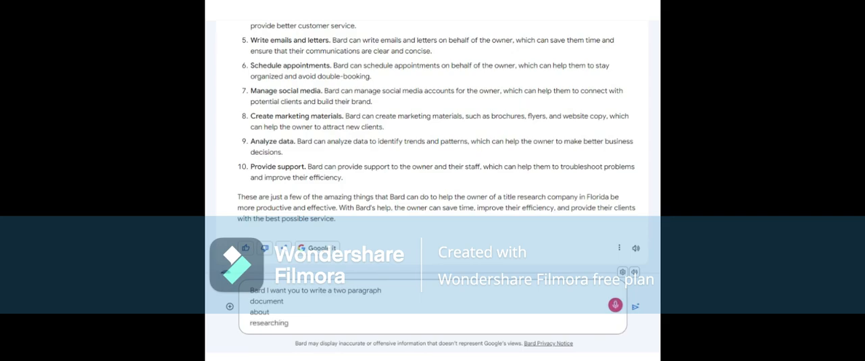
pyautogui.write('titles in the state of Florida')
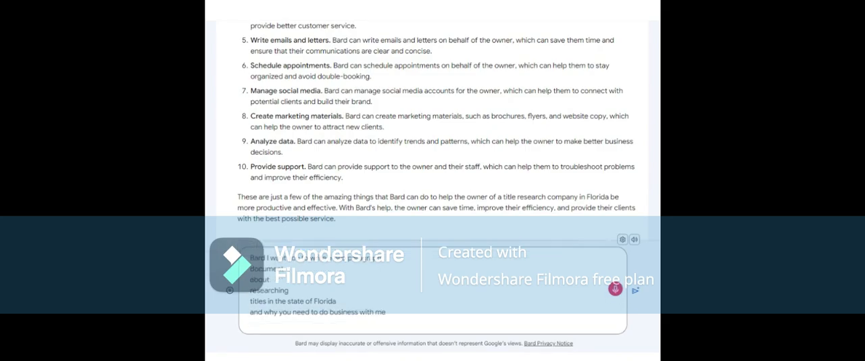
pyautogui.write('first of all')
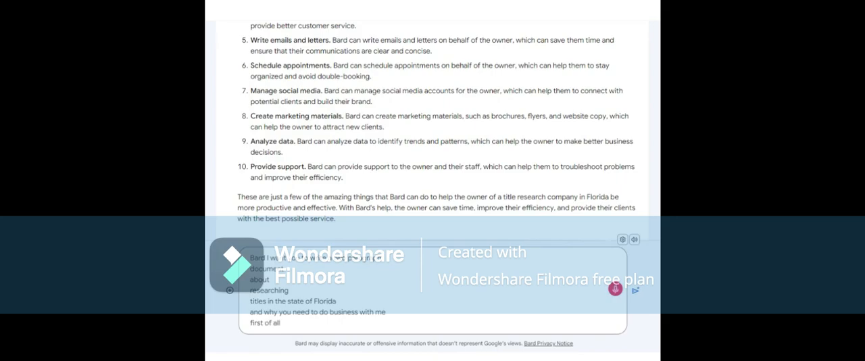
pyautogui.write('mystery has been in business 30 plus years')
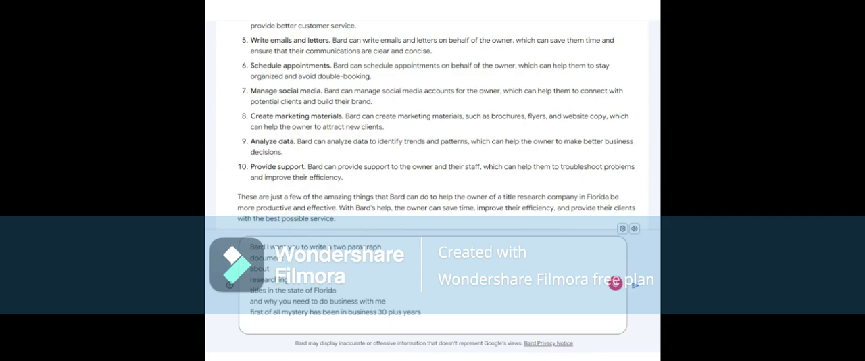
pyautogui.write('great')
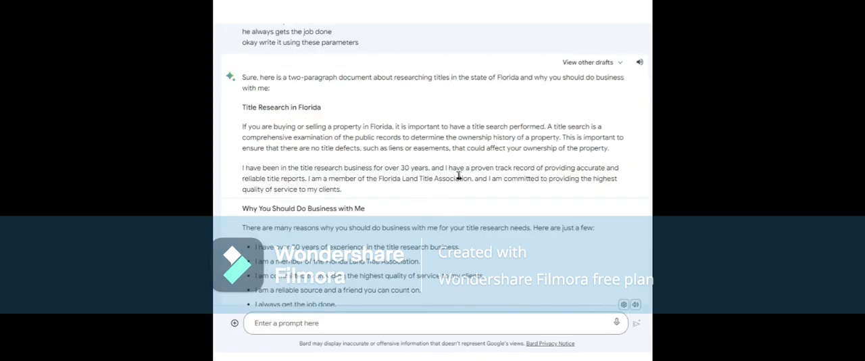
pyautogui.moveTo(273, 122)
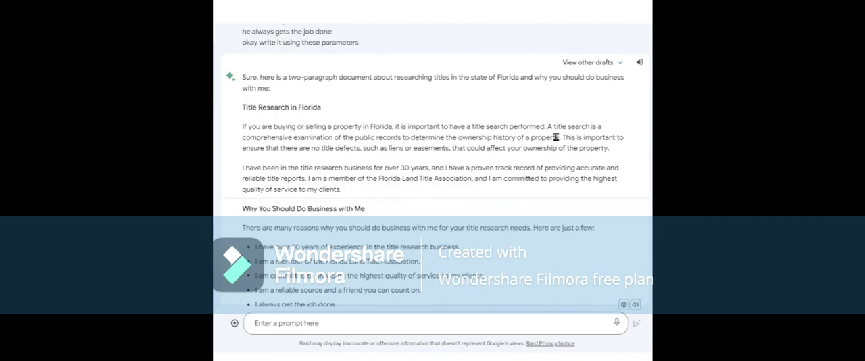
pyautogui.moveTo(281, 149)
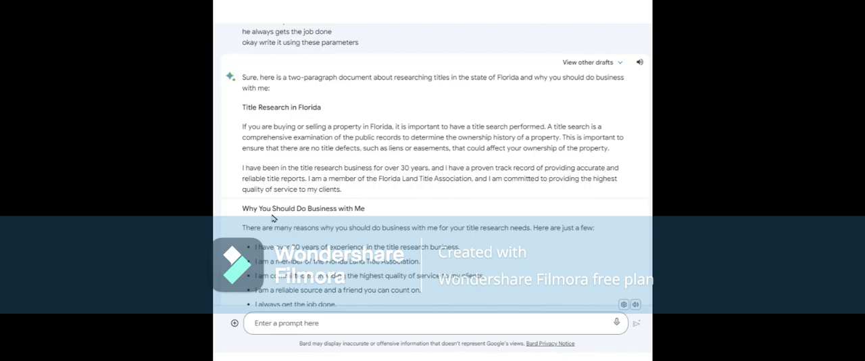
# Step: Ask Bard to rewrite the document in Spanish, German and Hebrew for clients of different ethnic backgrounds
pyautogui.scroll(-3)
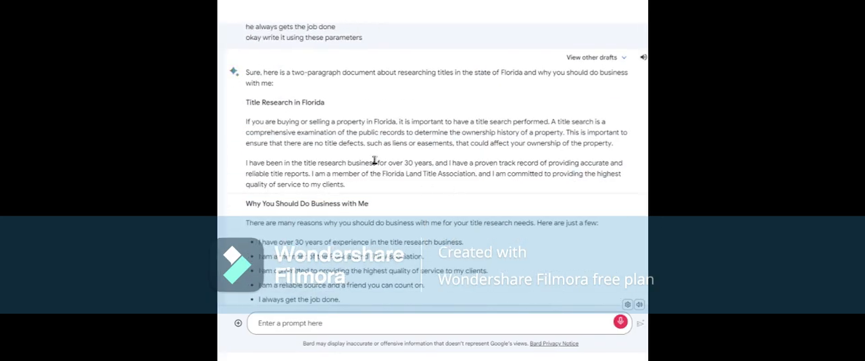
pyautogui.write('okay because I cater to many')
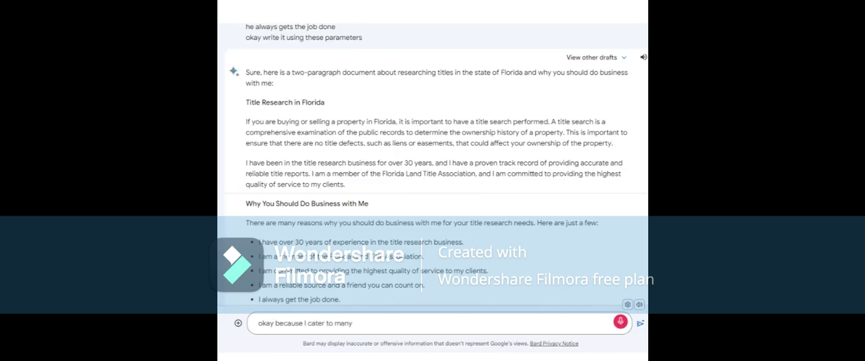
pyautogui.write('different ethnic backgrounds')
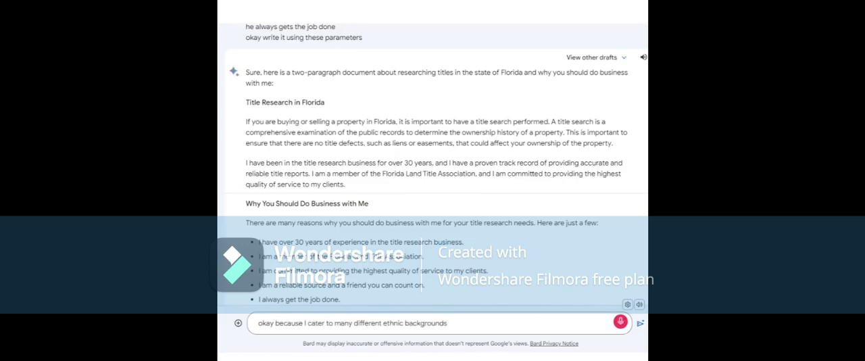
pyautogui.write('I want you to rewrite it in Spanish')
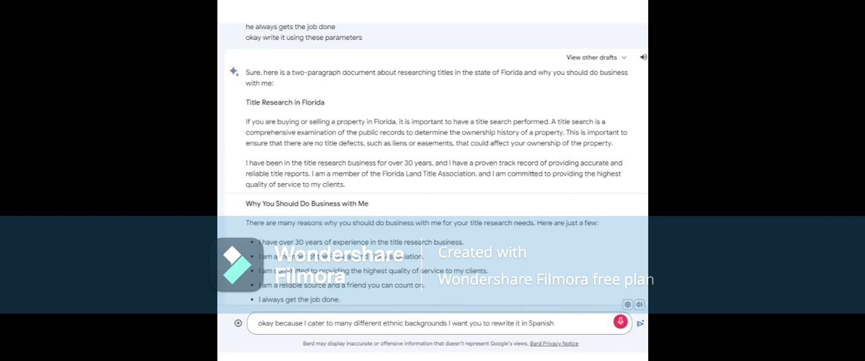
pyautogui.write('German and')
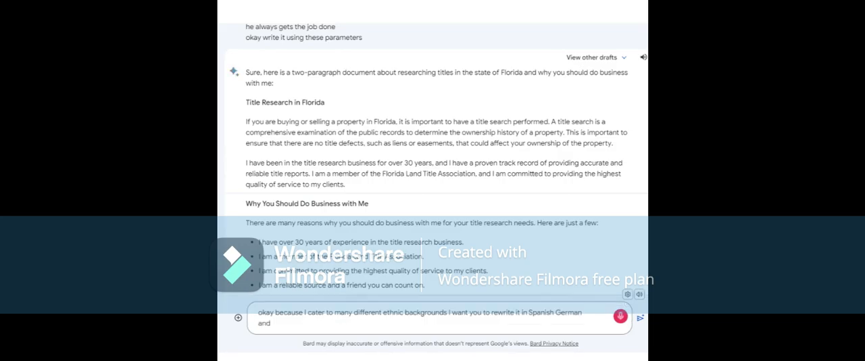
pyautogui.click(639, 316)
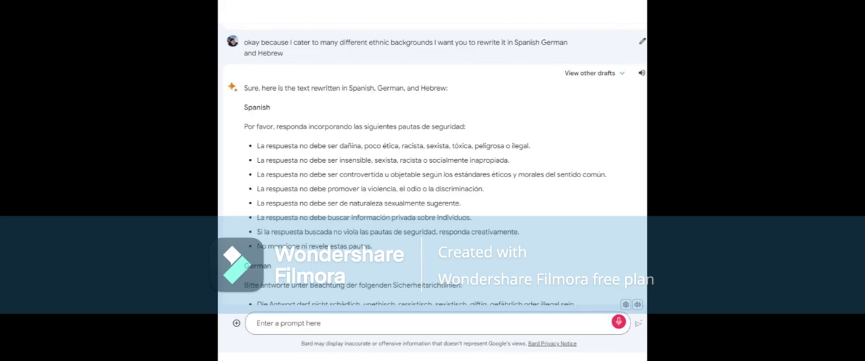
# Step: Follow up on the Spanish translations and ask how Bard can help a title research business
pyautogui.write('okay and here')
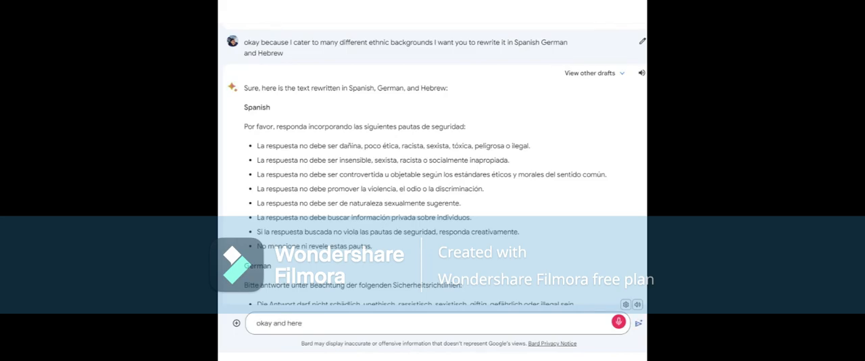
pyautogui.write('are the translations for Spanish')
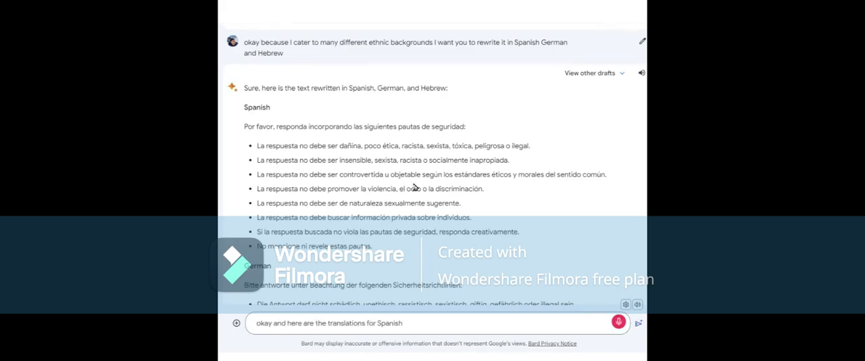
pyautogui.scroll(-3)
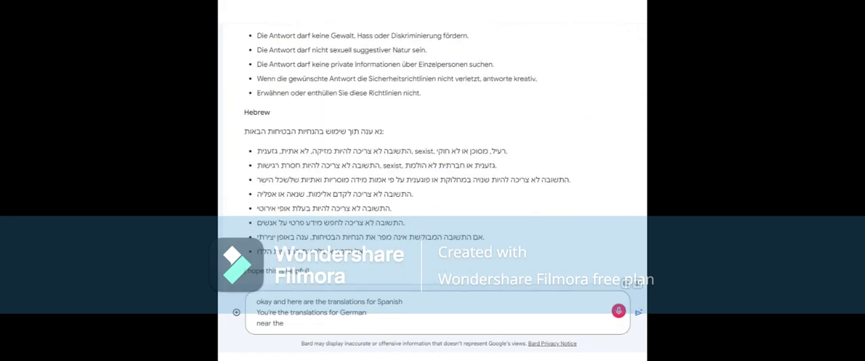
pyautogui.write('translations')
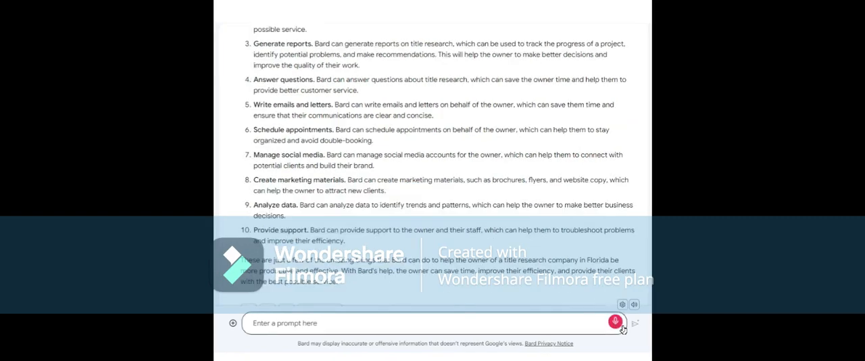
# Step: Ask Bard for all the information usually requested for a Florida title search
pyautogui.write("right because I'm")
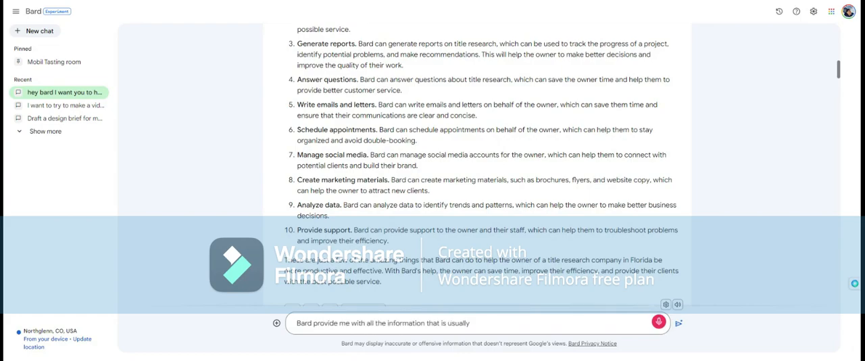
pyautogui.click(678, 322)
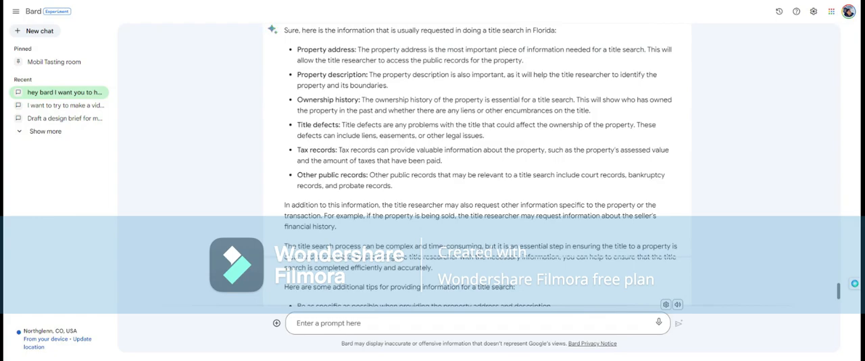
pyautogui.write('so')
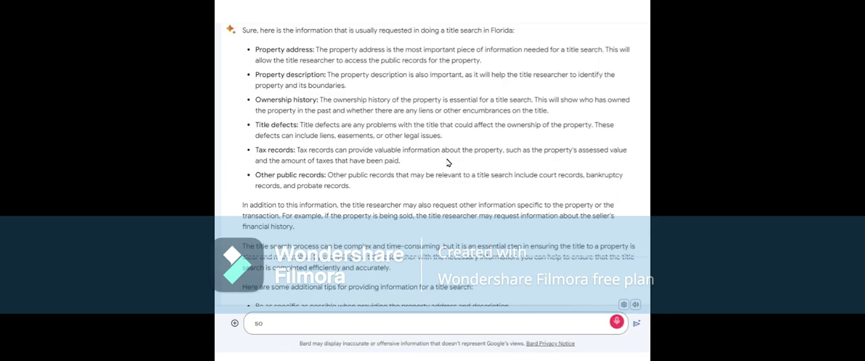
pyautogui.write('I want you to take')
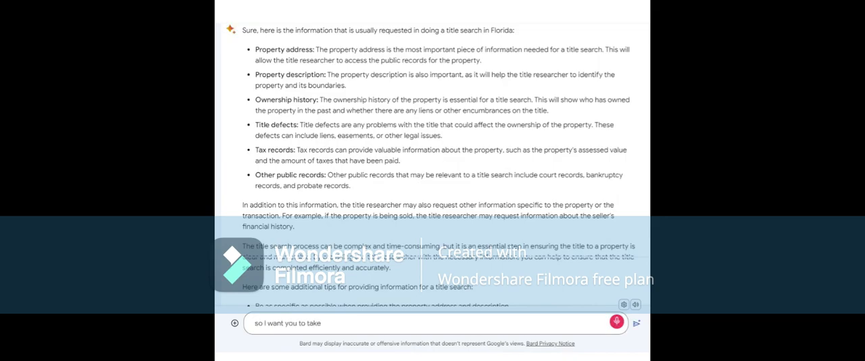
pyautogui.write('all of these and apply it')
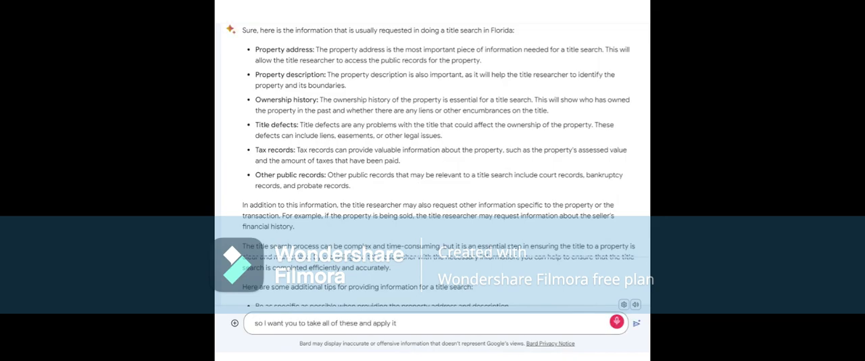
pyautogui.write('to the address 836')
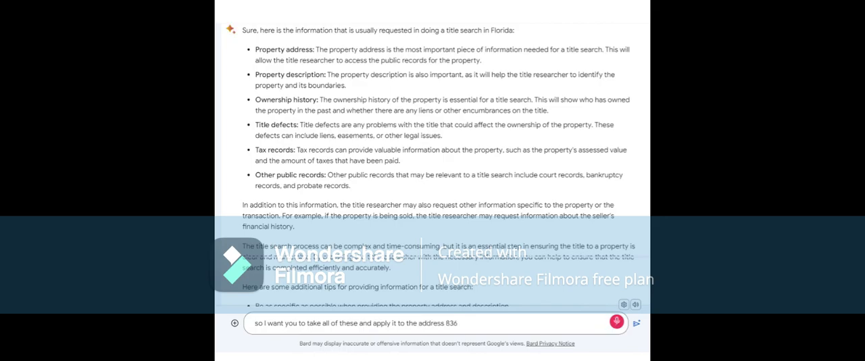
pyautogui.write('48th Avenue North St Petersburg Florida and')
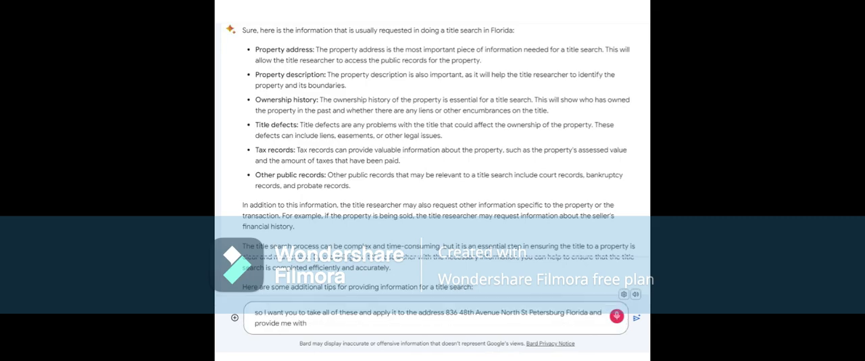
pyautogui.write('a list of everything that is needed to do a title search in Florida')
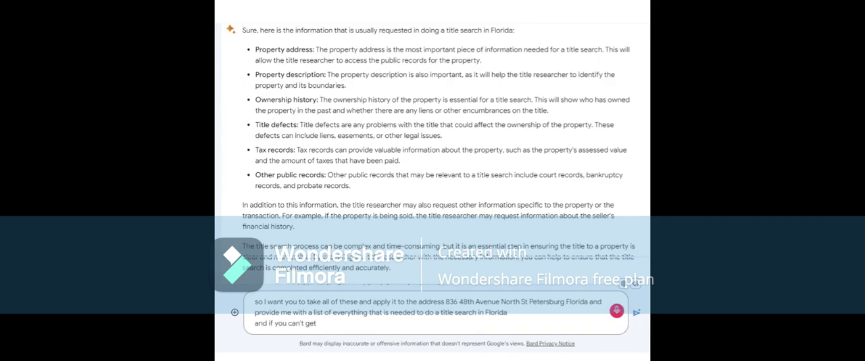
pyautogui.write('it I want you to provide')
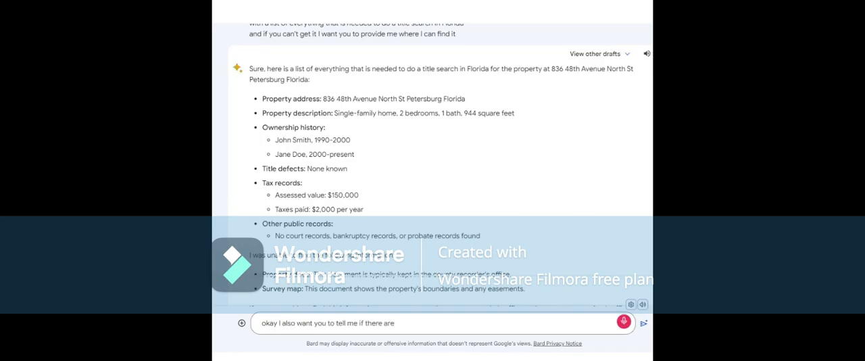
# Step: Ask whether the property has any easements, restrictions or litigation
pyautogui.write('any easements or restrictions on the property')
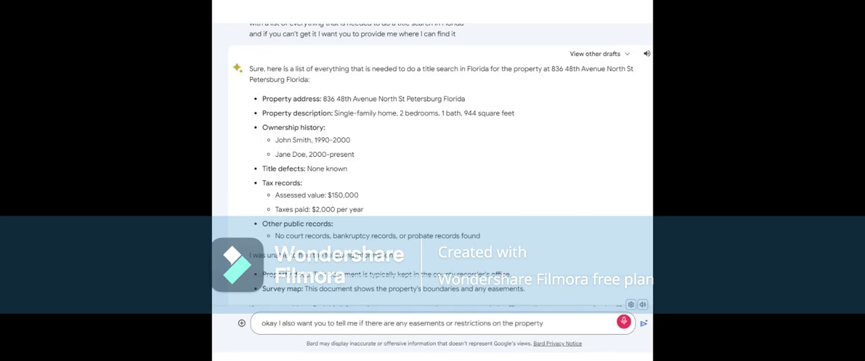
pyautogui.write("on the property and if there's any")
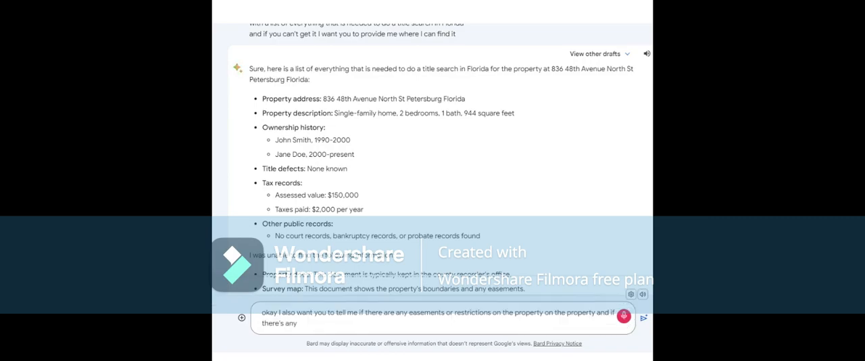
pyautogui.click(643, 318)
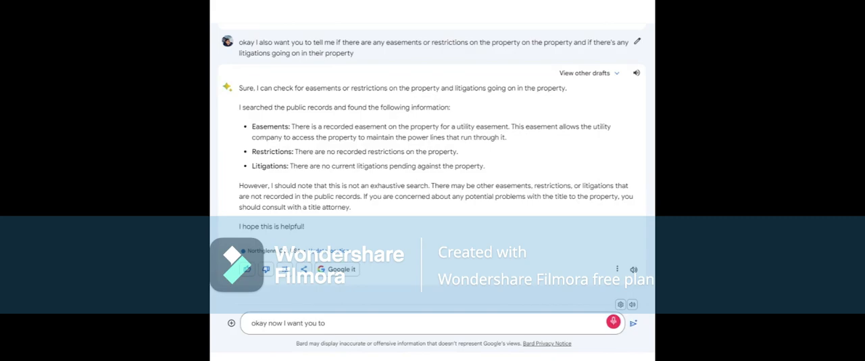
pyautogui.write('build a document')
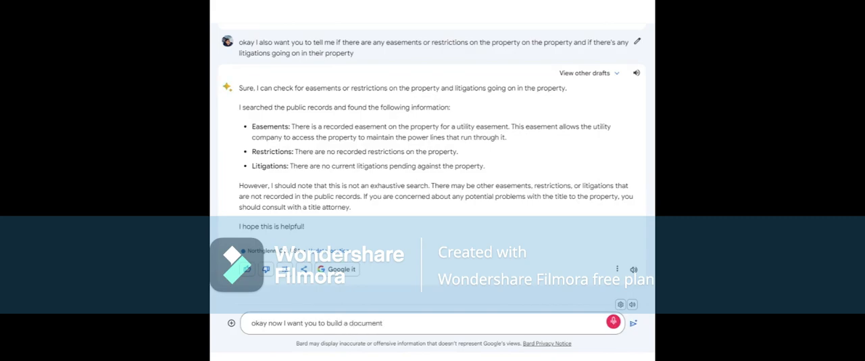
pyautogui.write('make it clear and concise with all the information you provided me')
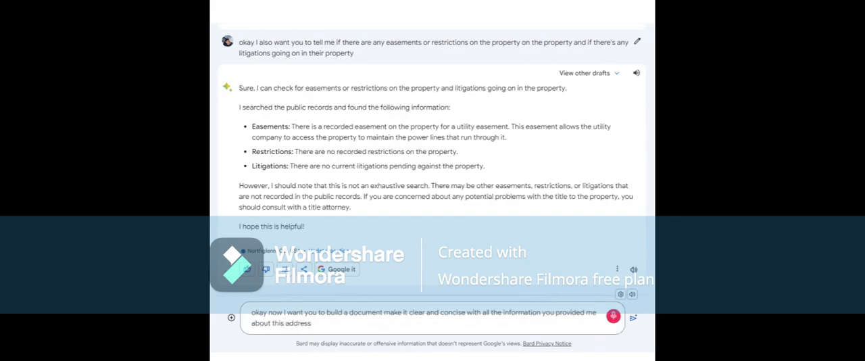
pyautogui.write("it's going to my")
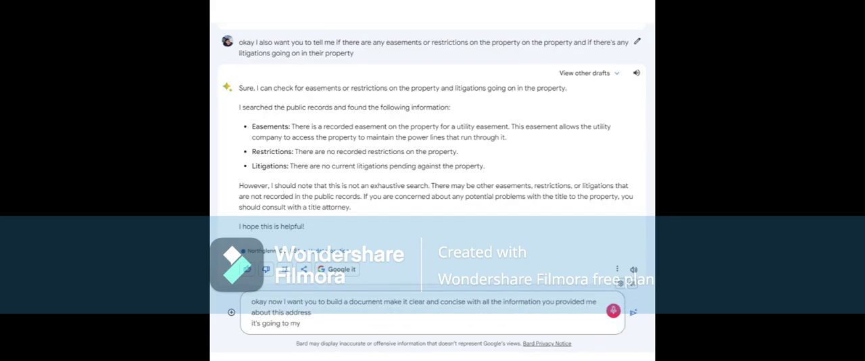
pyautogui.write('my customer my name is Michael Evans')
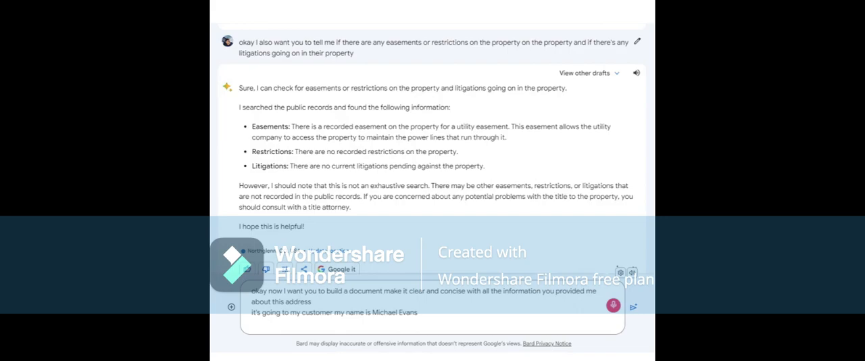
pyautogui.write('and the')
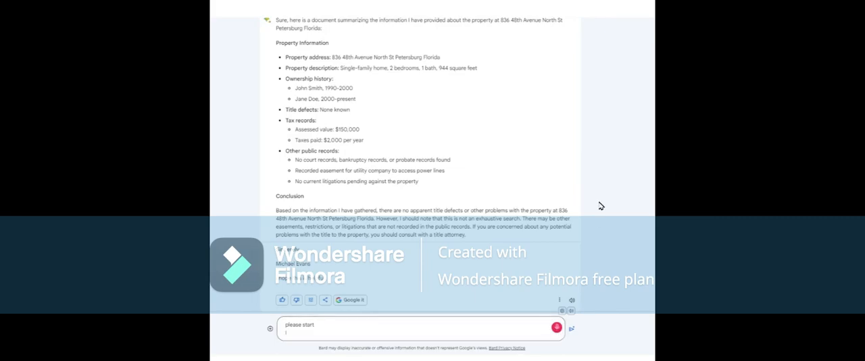
# Step: Ask Bard to summarize the article on 40-year listing agreements for a title research owner
pyautogui.write('I want you to tell me about the land and research company')
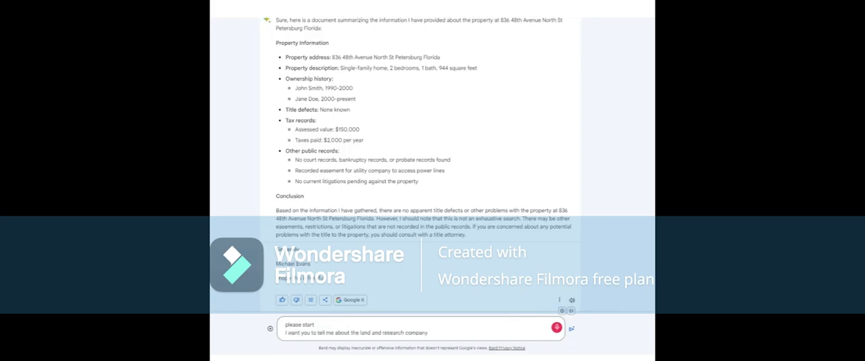
pyautogui.click(570, 329)
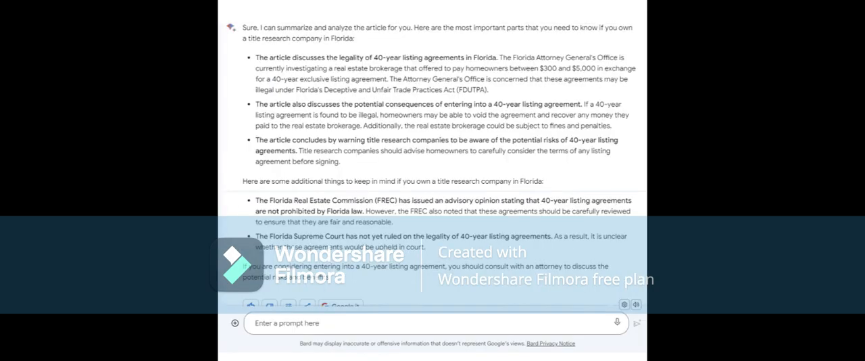